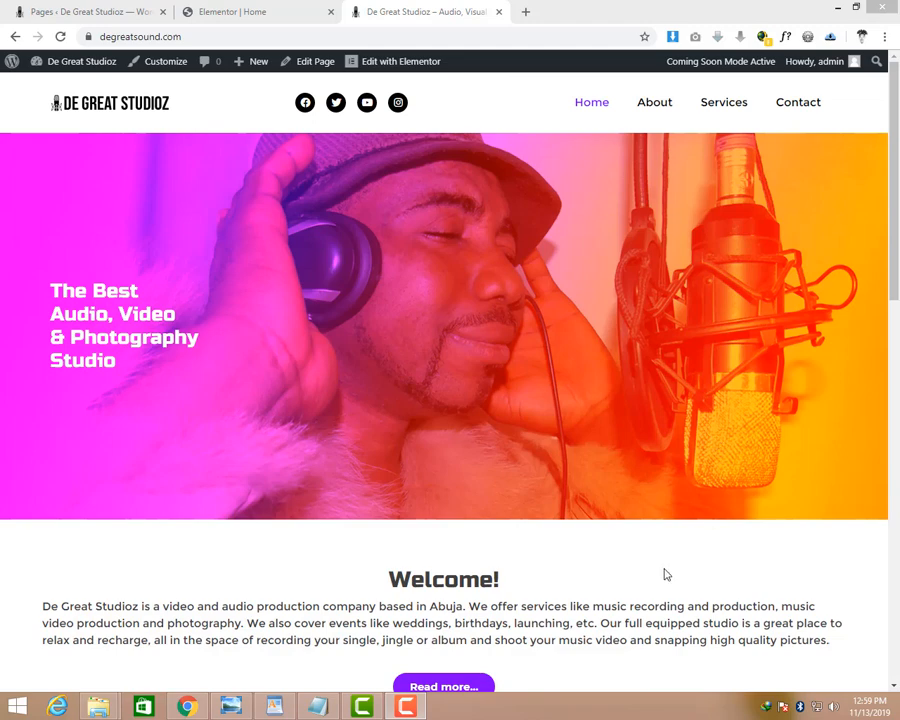
- Scroll through the homepage to inspect its layout
scroll(down, 3)
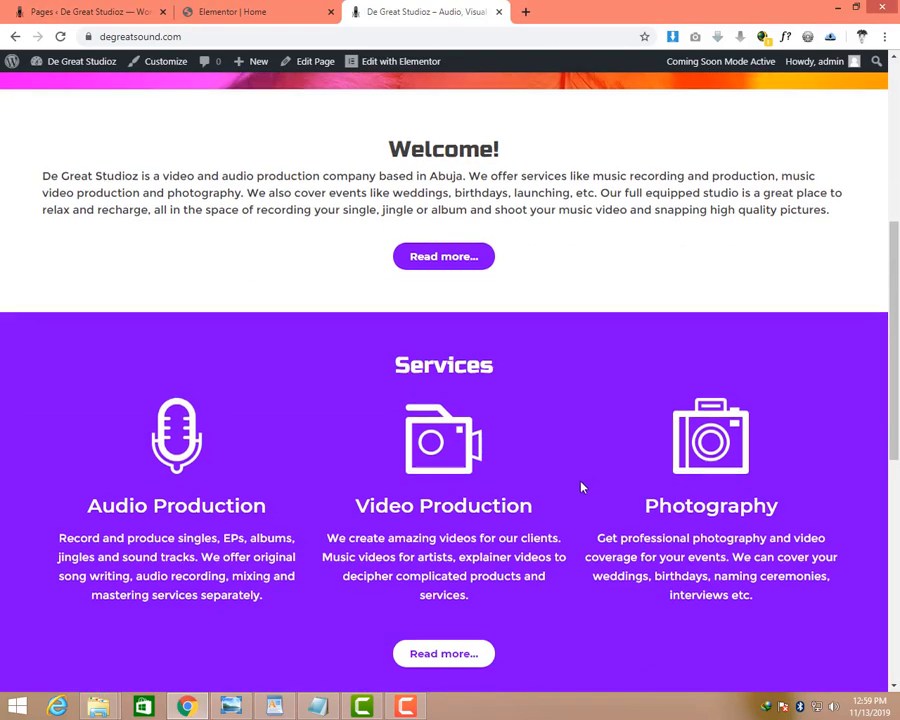
scroll(down, 3)
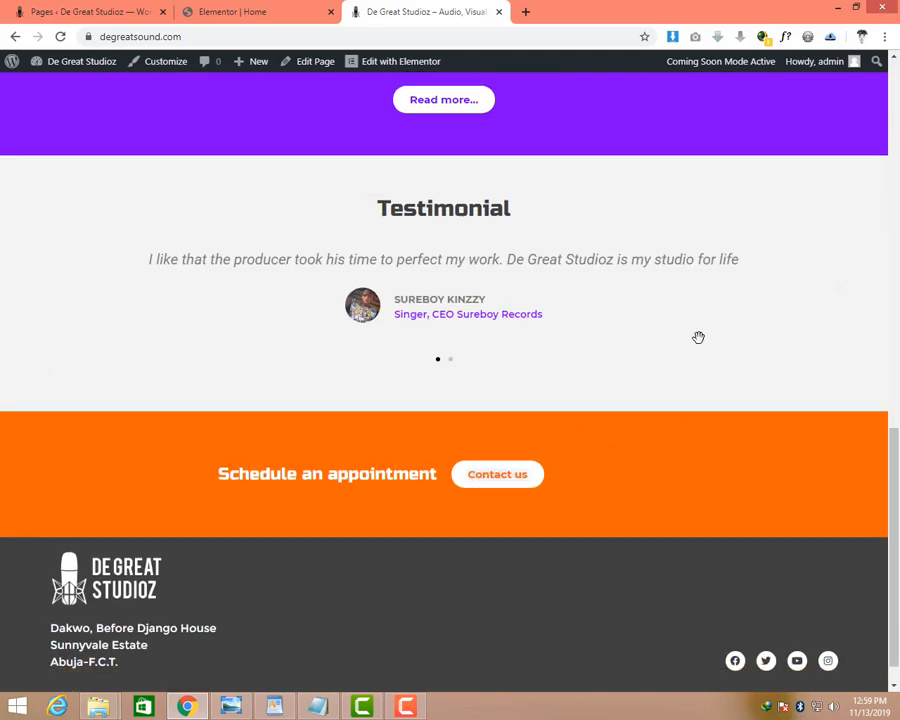
scroll(up, 3)
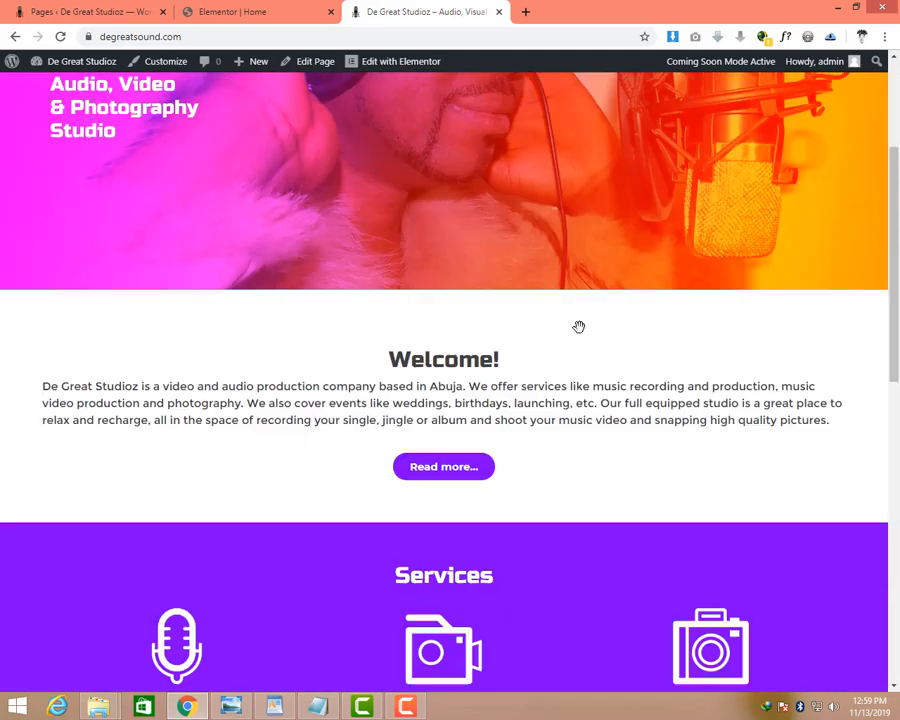
scroll(up, 3)
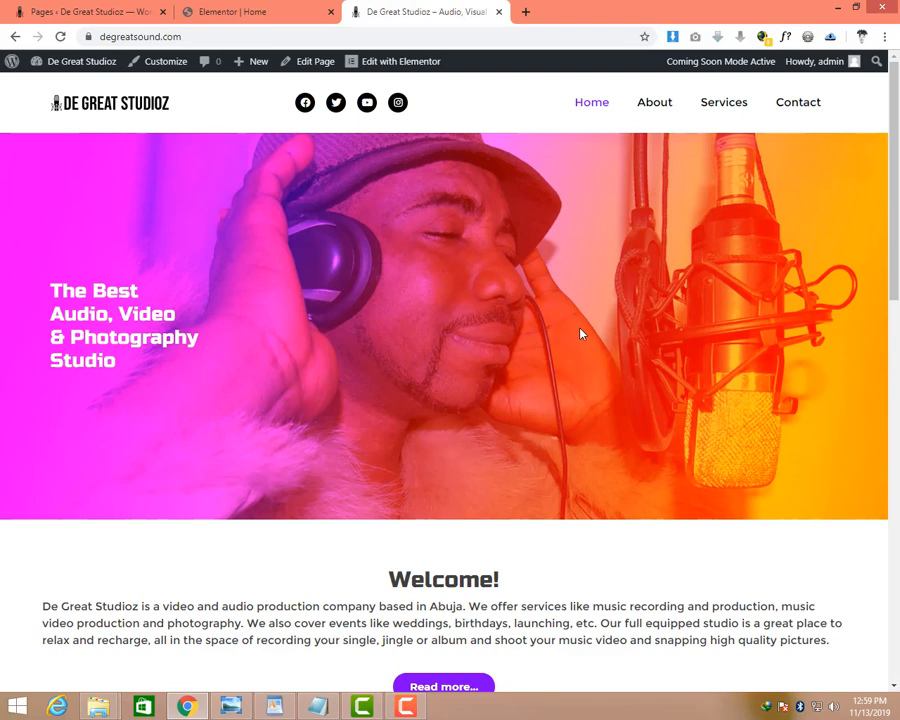
mouse_move(251, 330)
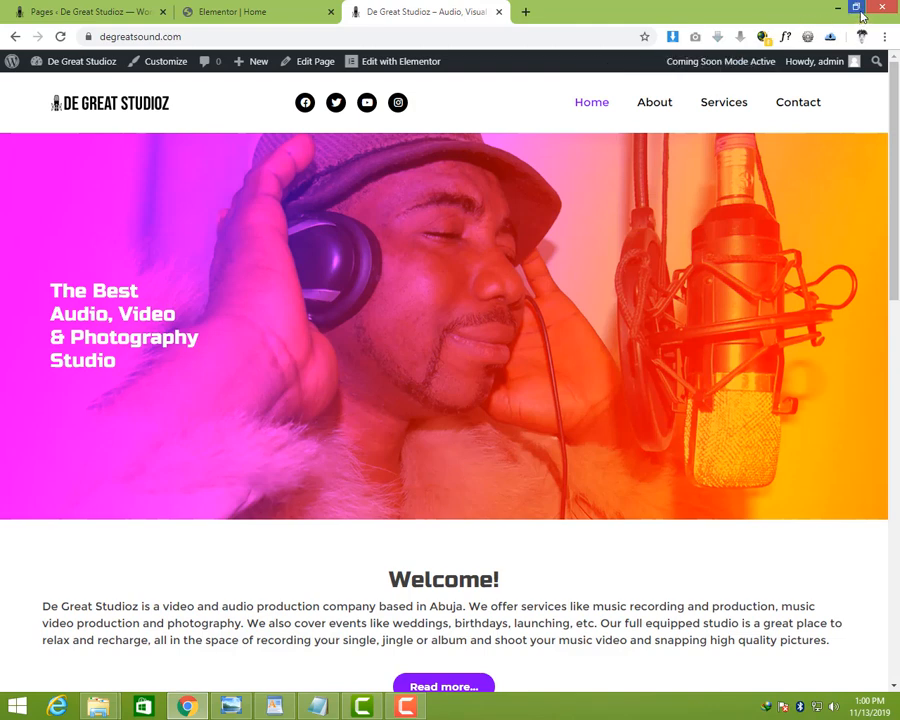
mouse_move(855, 8)
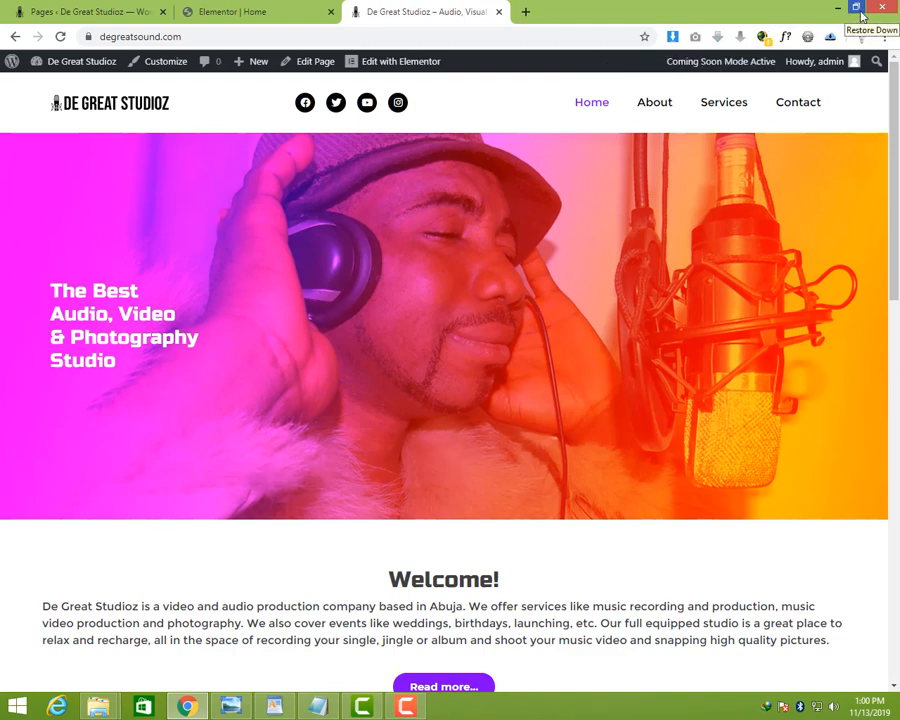
- Shrink the browser window and scroll through the narrow layout
click(855, 8)
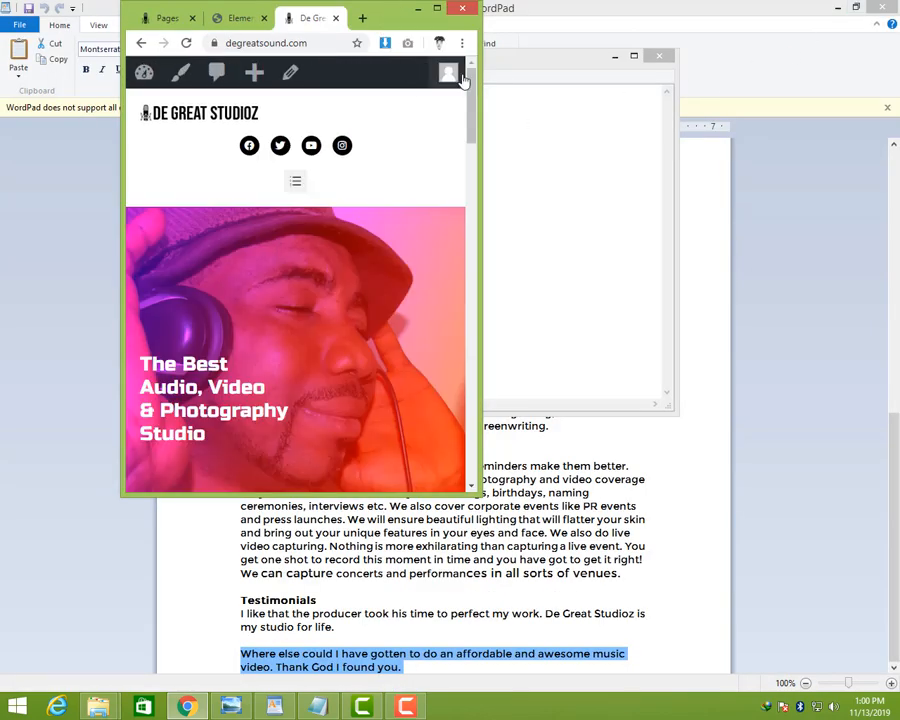
scroll(down, 3)
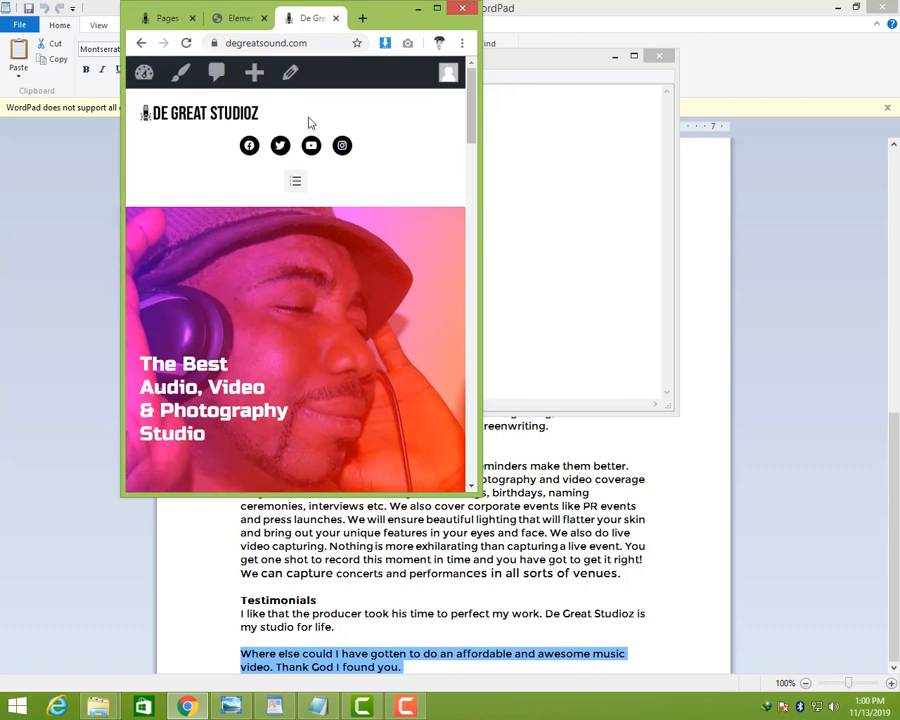
scroll(down, 3)
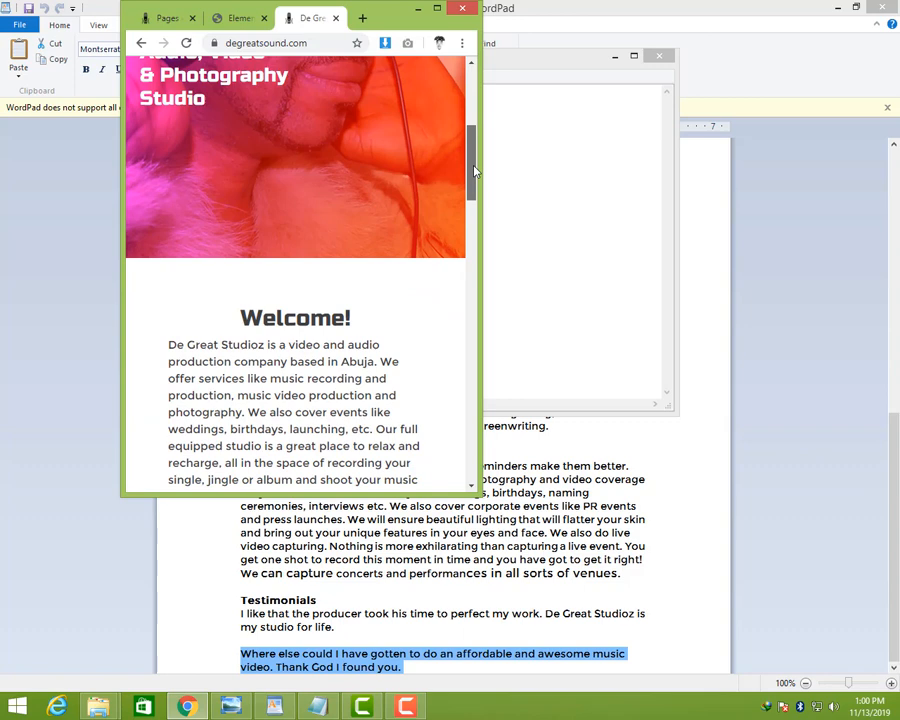
scroll(down, 3)
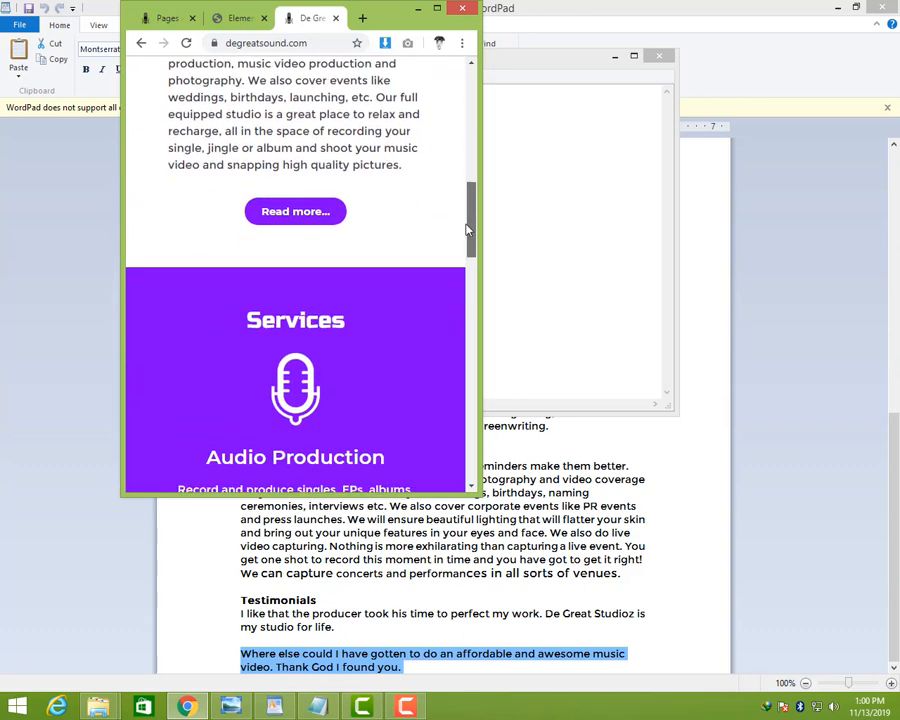
scroll(down, 3)
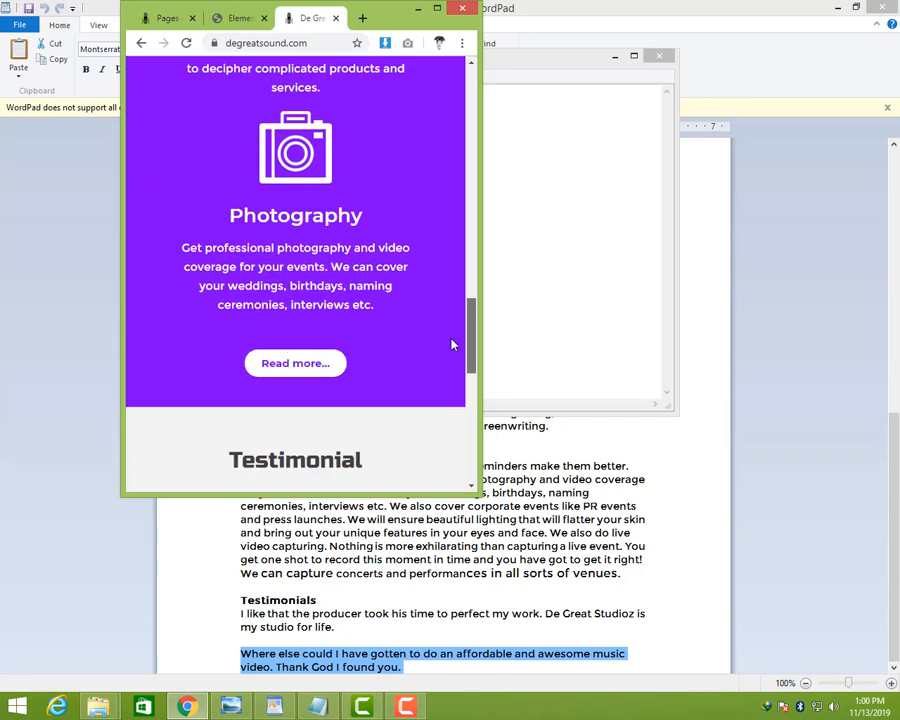
scroll(down, 3)
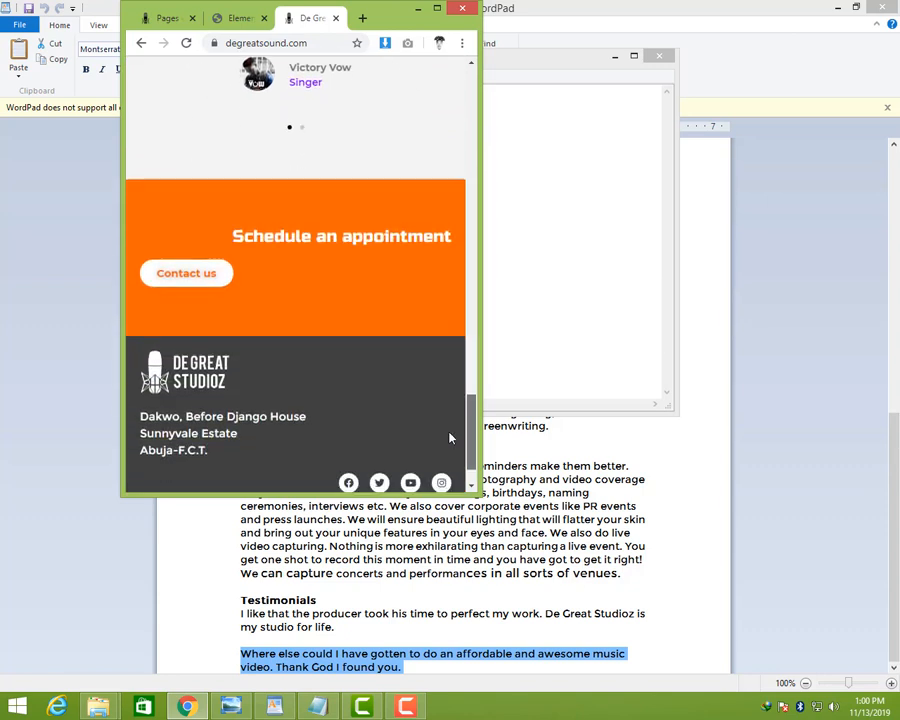
scroll(down, 3)
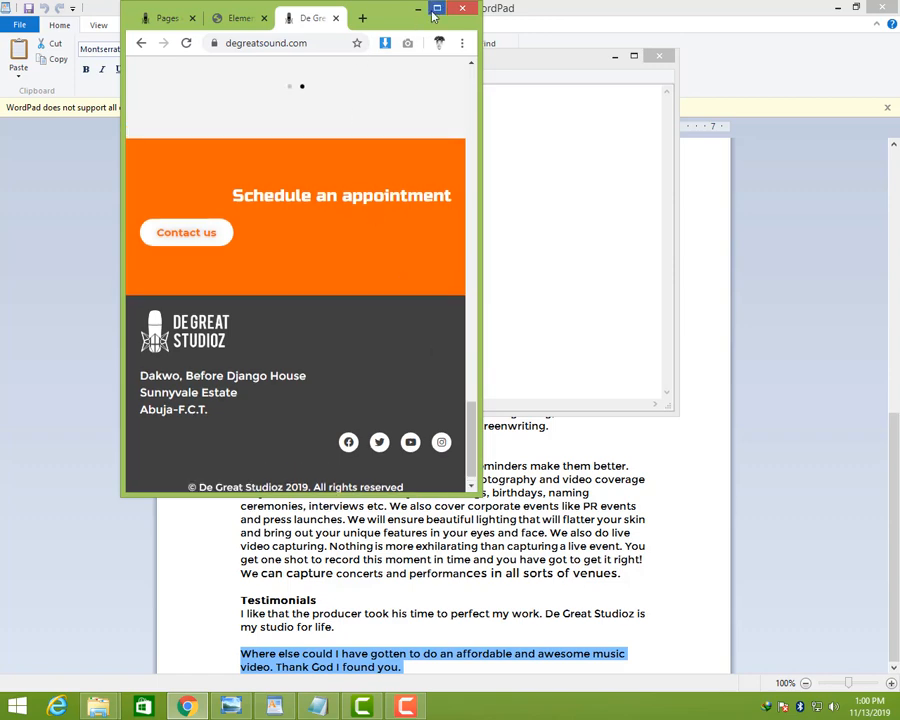
- Restore the browser window, return to the Elementor Home page, and bring up the device preview choices
click(447, 8)
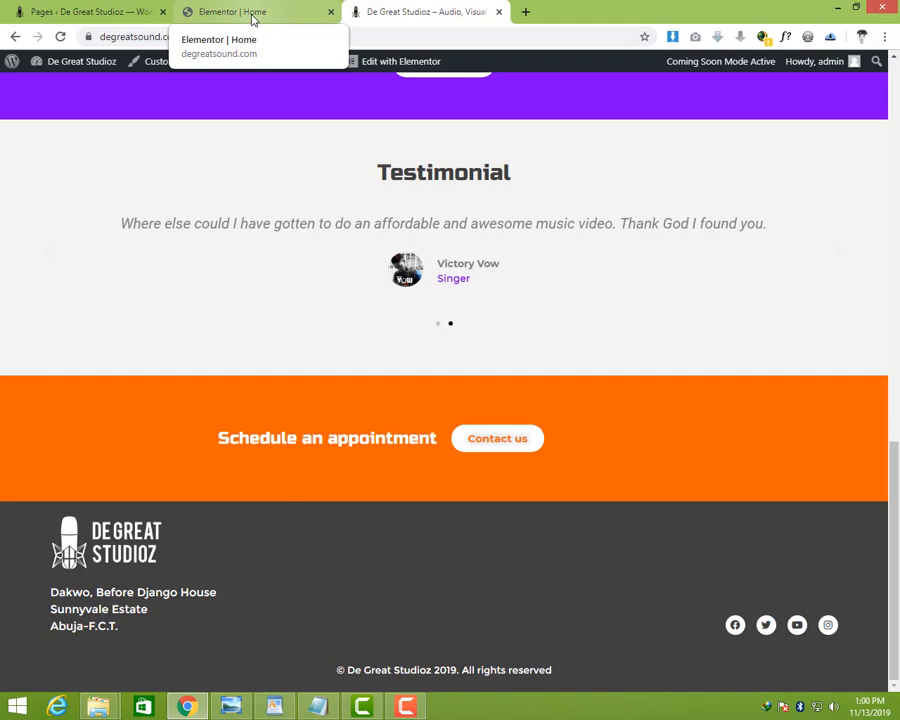
click(250, 11)
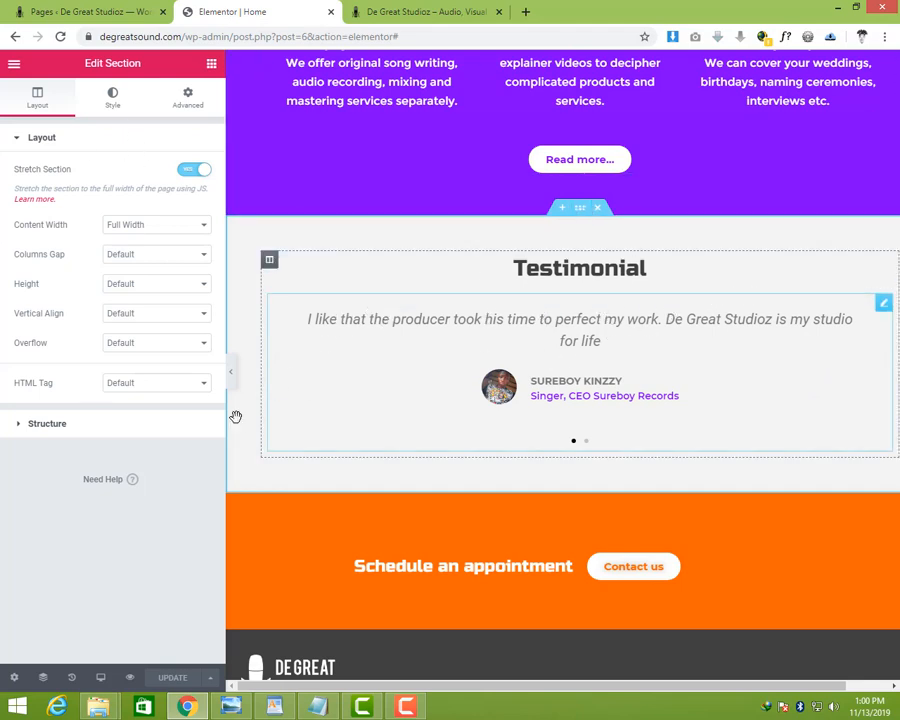
mouse_move(100, 678)
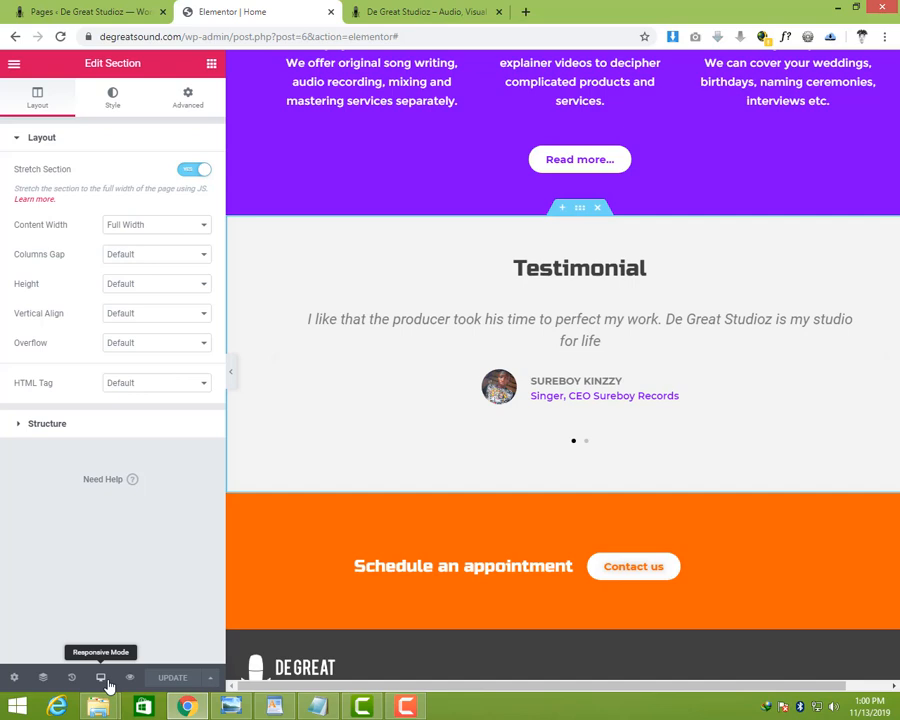
click(100, 678)
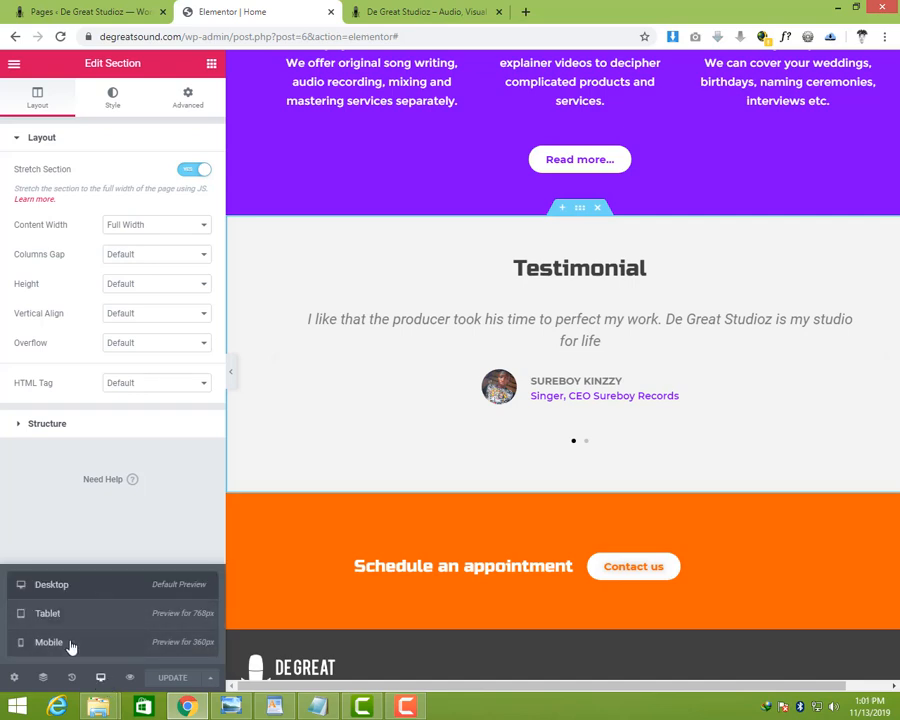
mouse_move(55, 600)
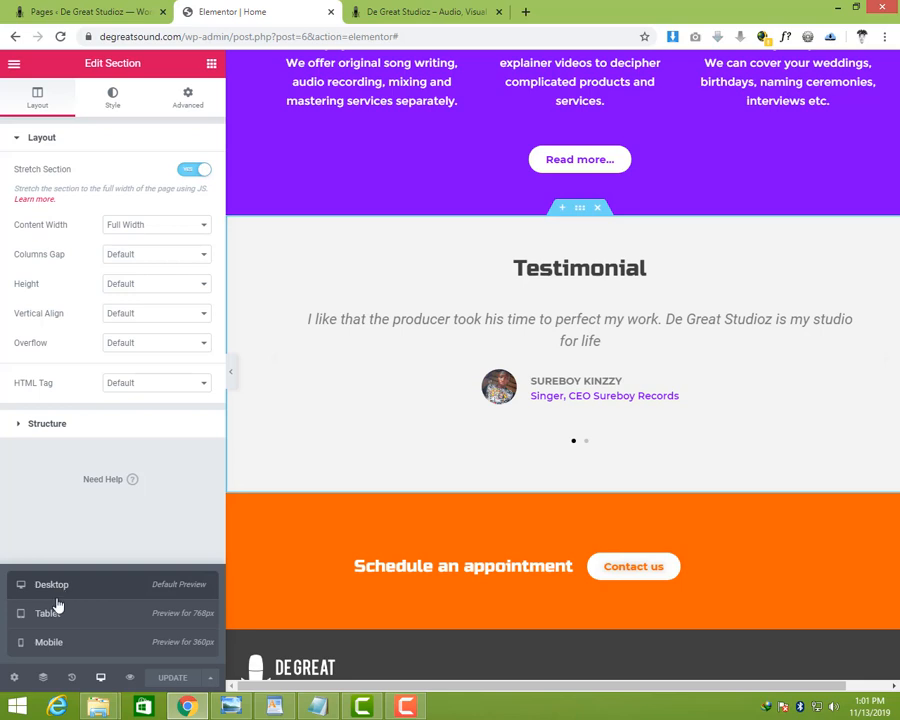
mouse_move(74, 620)
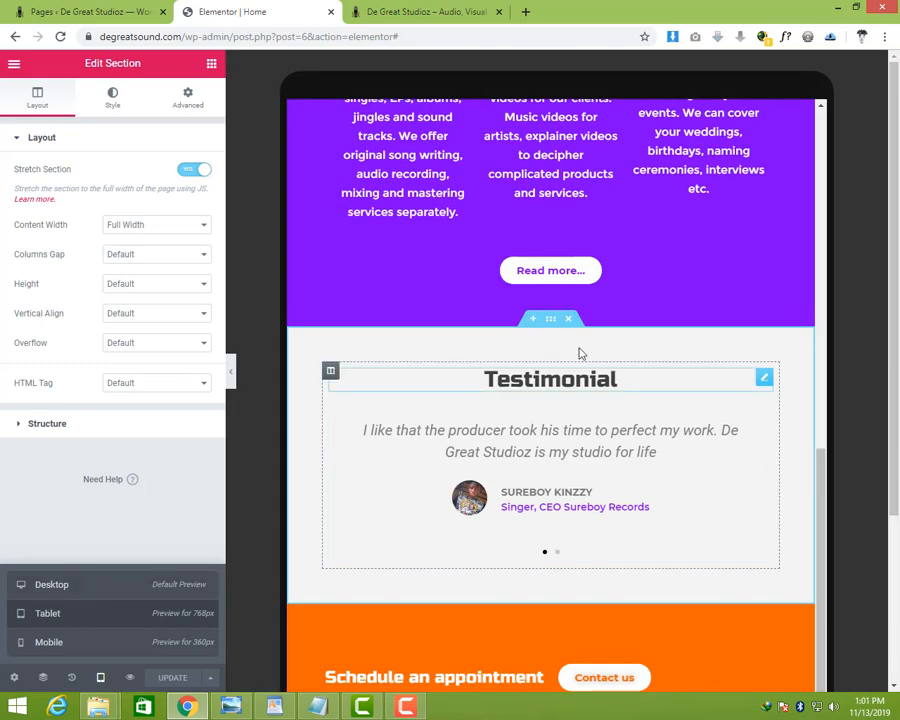
- Scroll to the top of the tablet preview and select the header Nav Menu widget
scroll(up, 3)
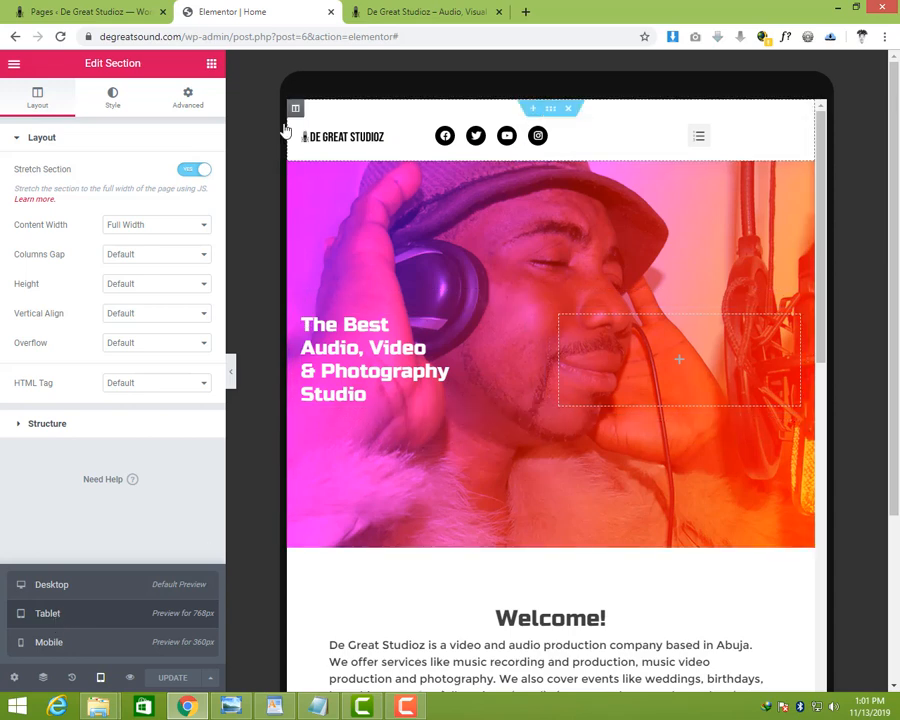
click(342, 136)
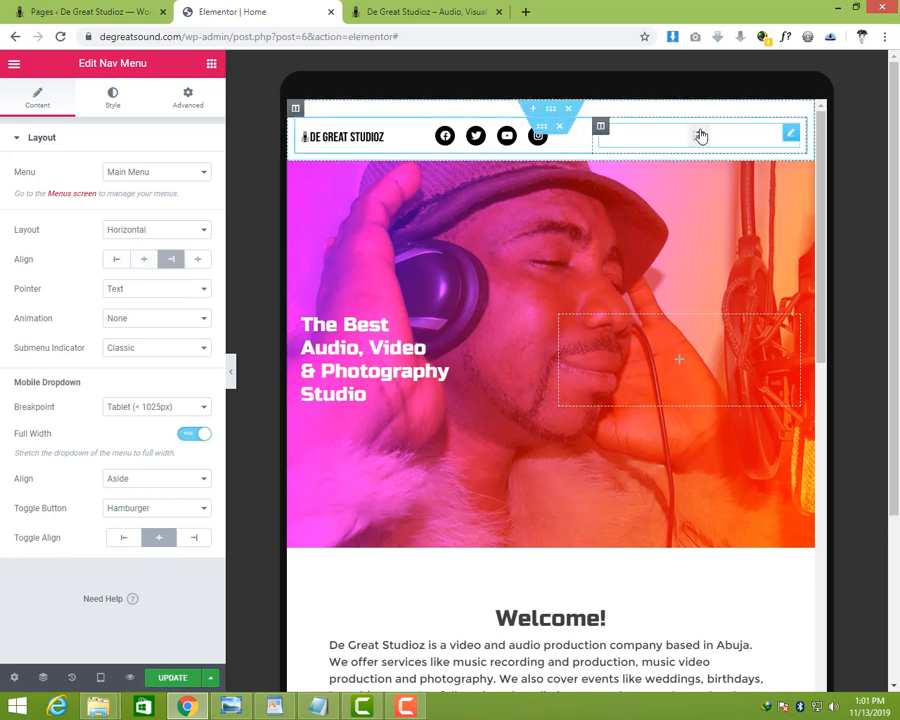
- Right-align the Nav Menu toggle and bring back the Hamburger toggle button
right_click(700, 135)
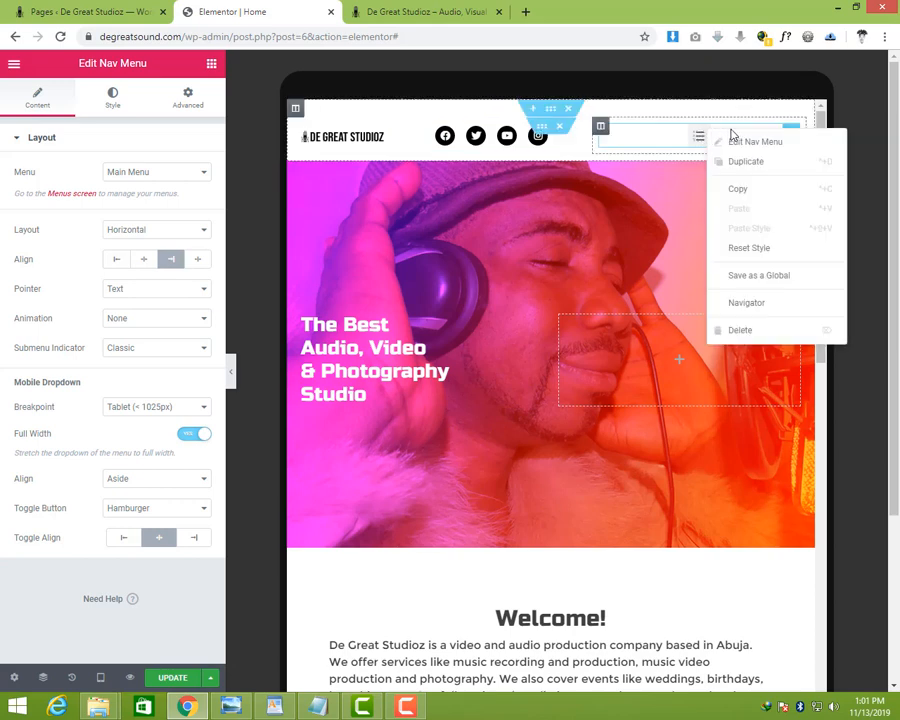
click(685, 162)
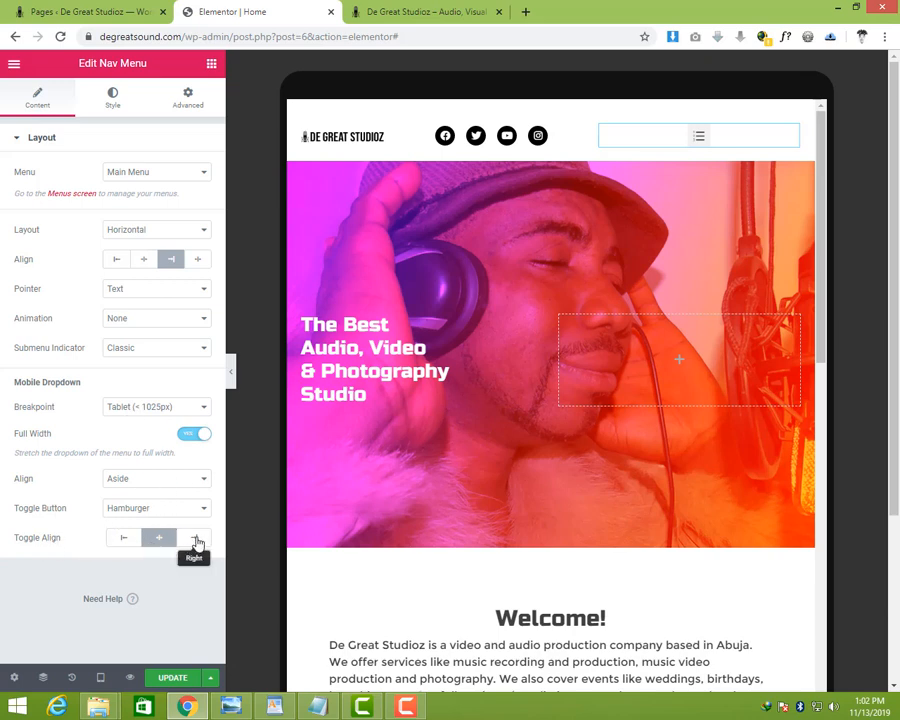
click(197, 538)
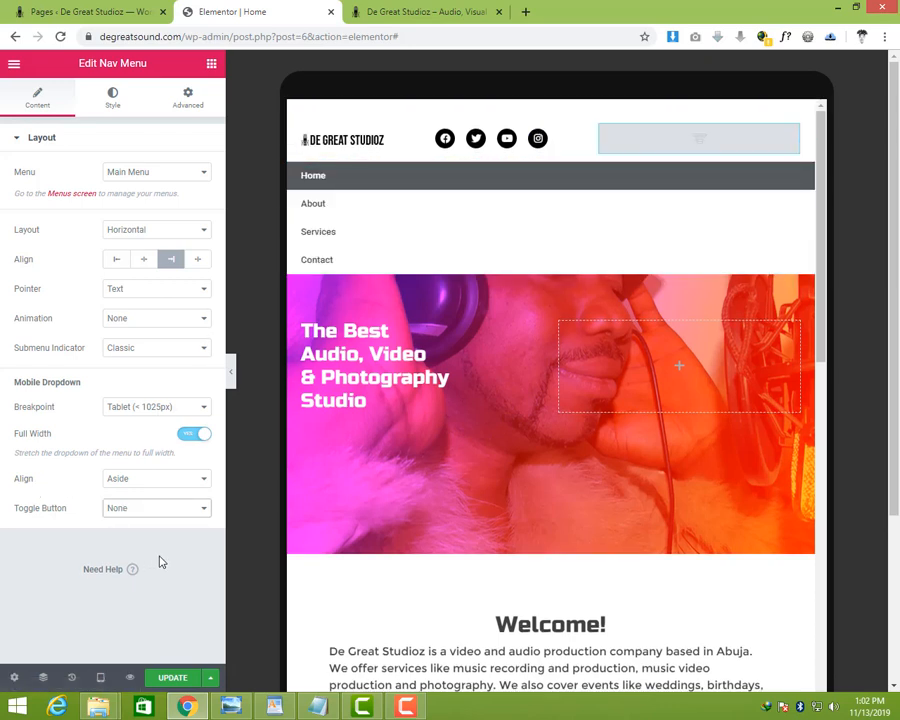
mouse_move(150, 406)
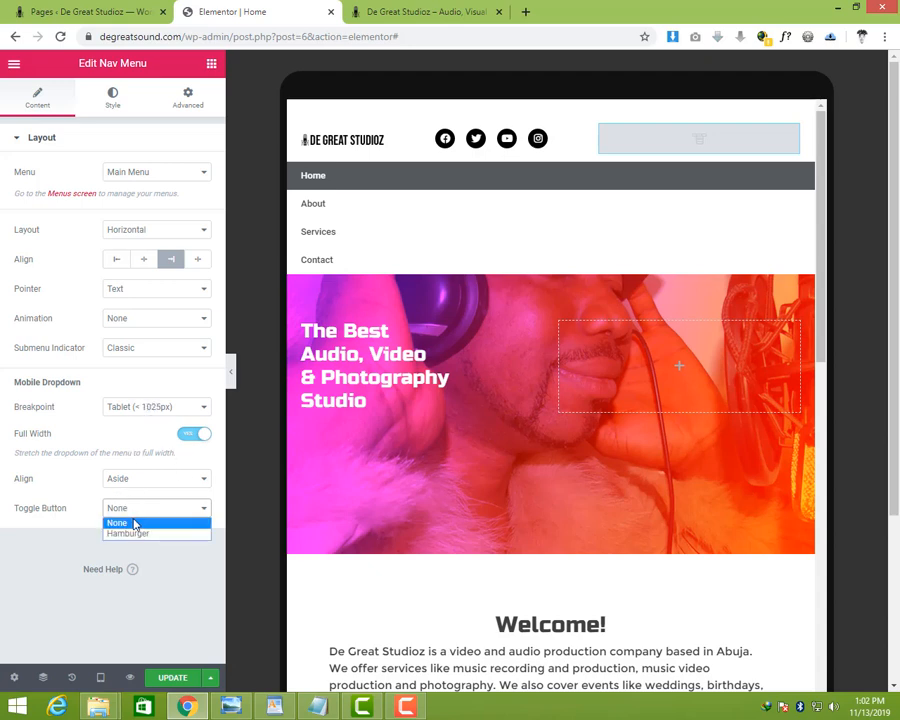
click(127, 533)
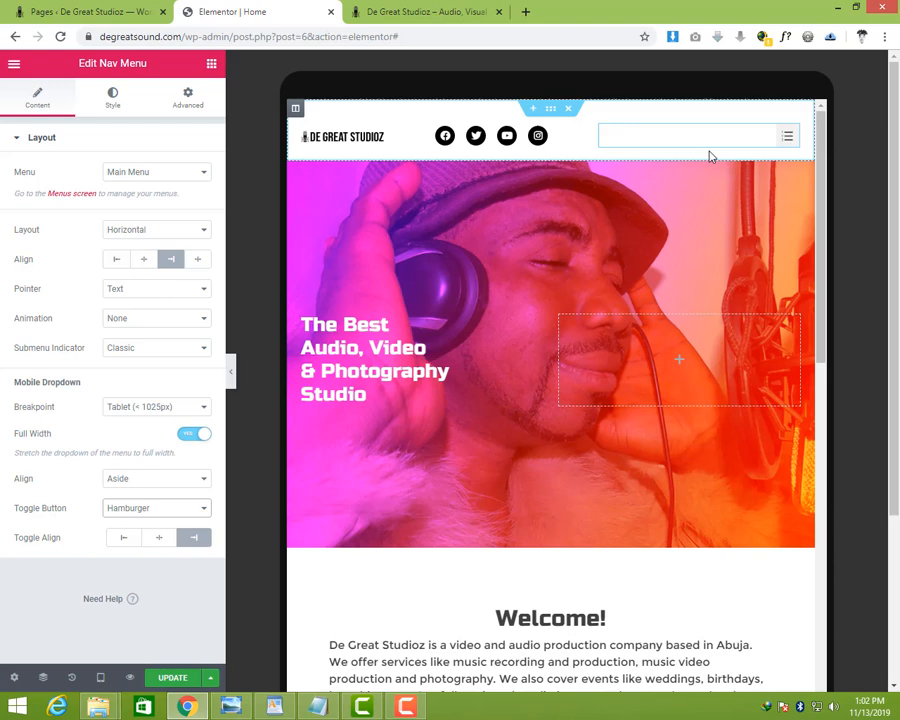
- Adjust the toggle setting and set Mobile Dropdown Align to Center
click(155, 508)
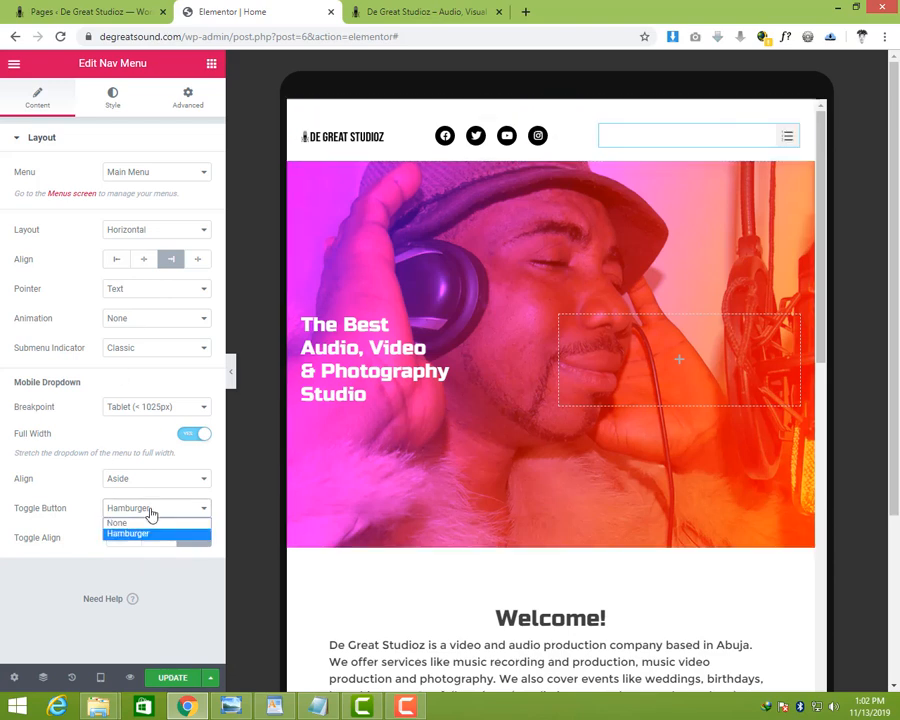
click(117, 522)
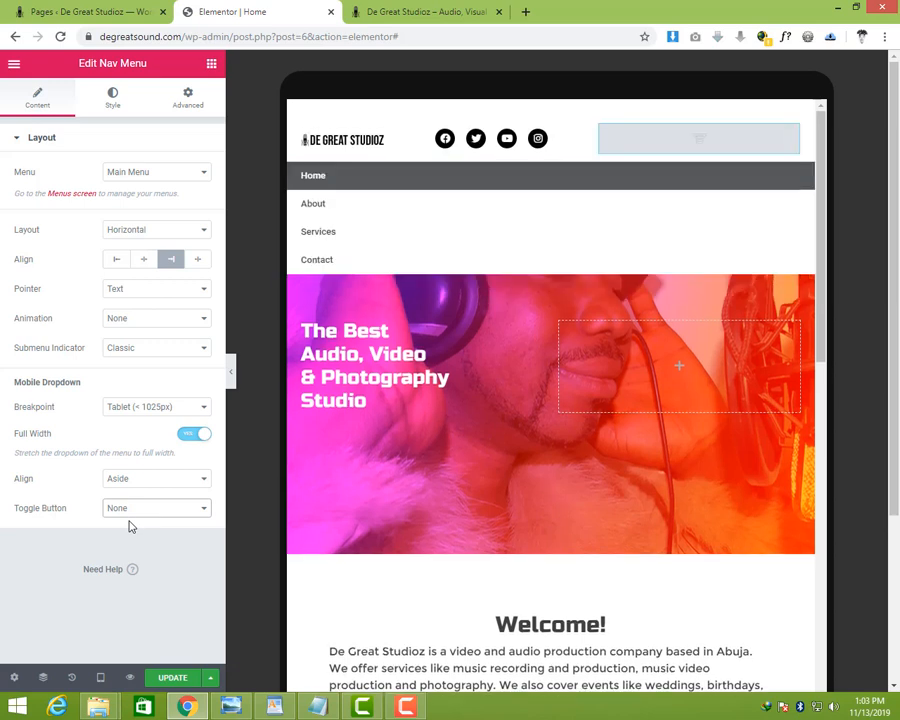
click(155, 478)
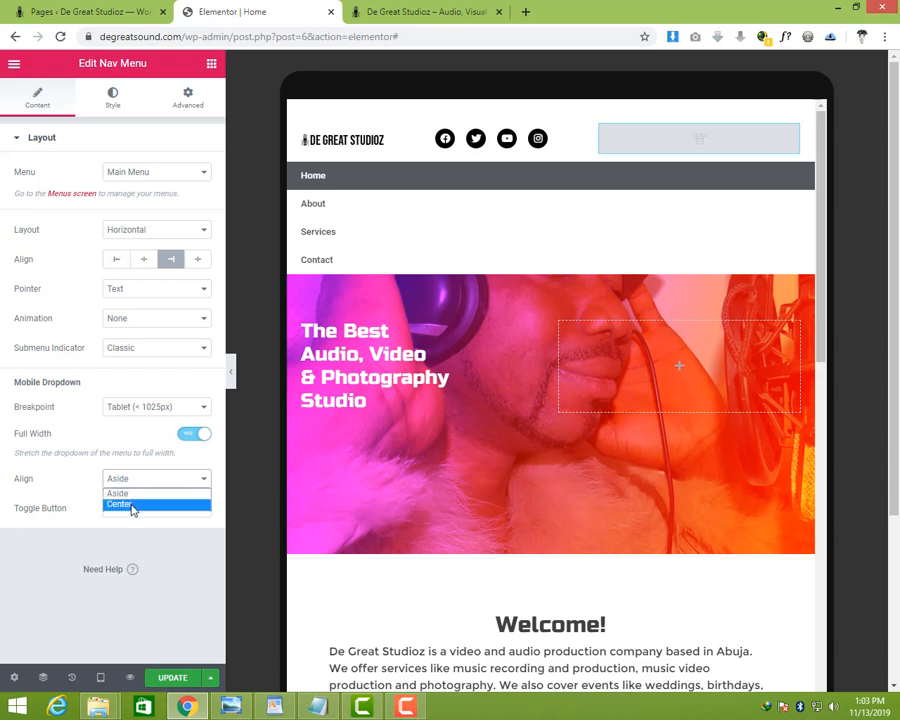
click(120, 504)
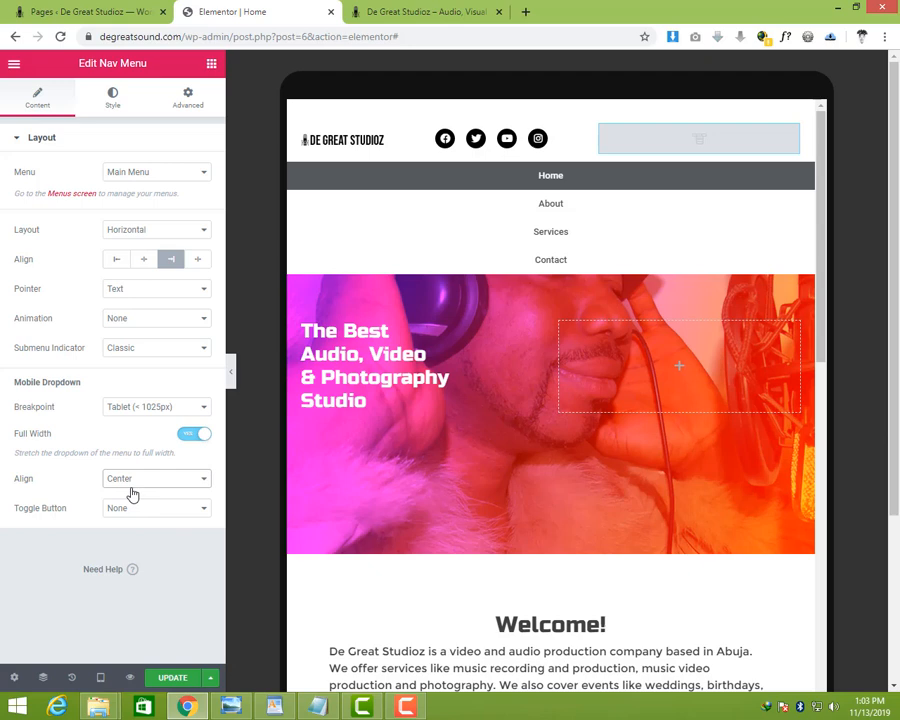
click(155, 507)
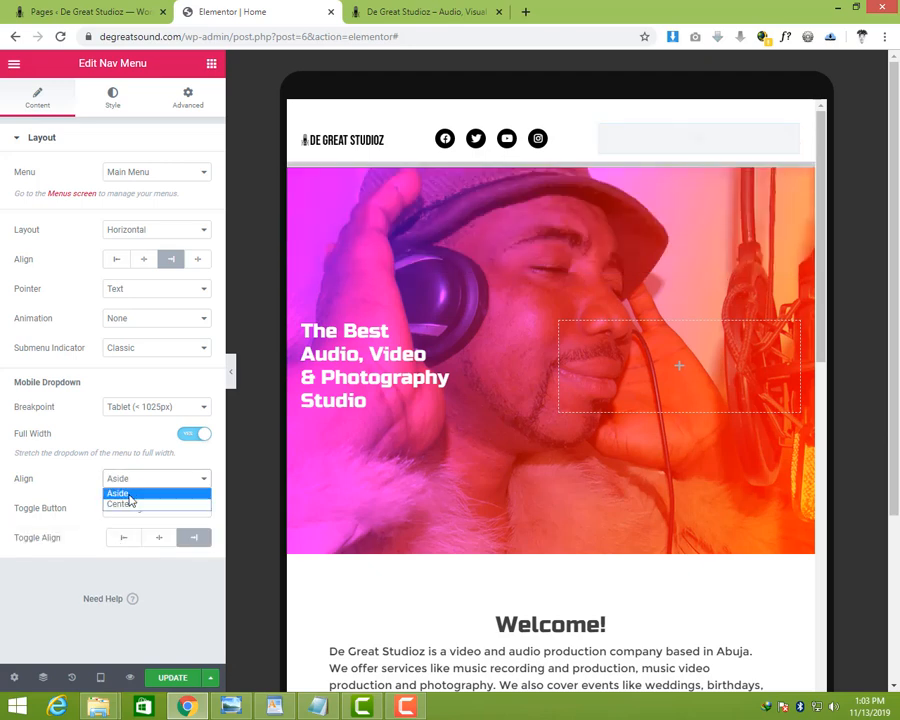
click(120, 504)
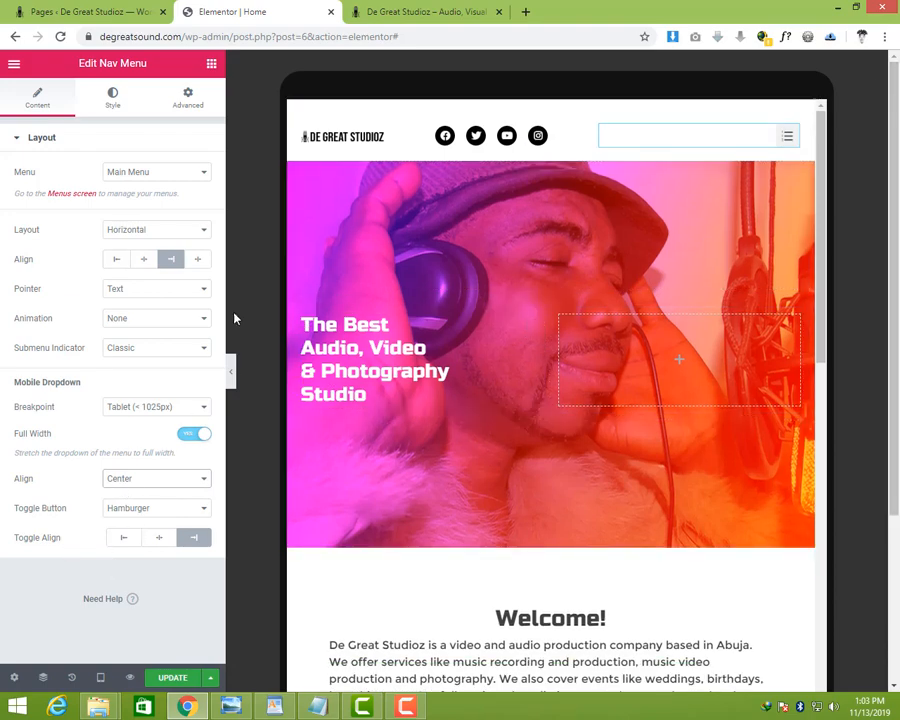
- Set the Contact us button column width to 21% and reset its horizontal alignment
scroll(down, 3)
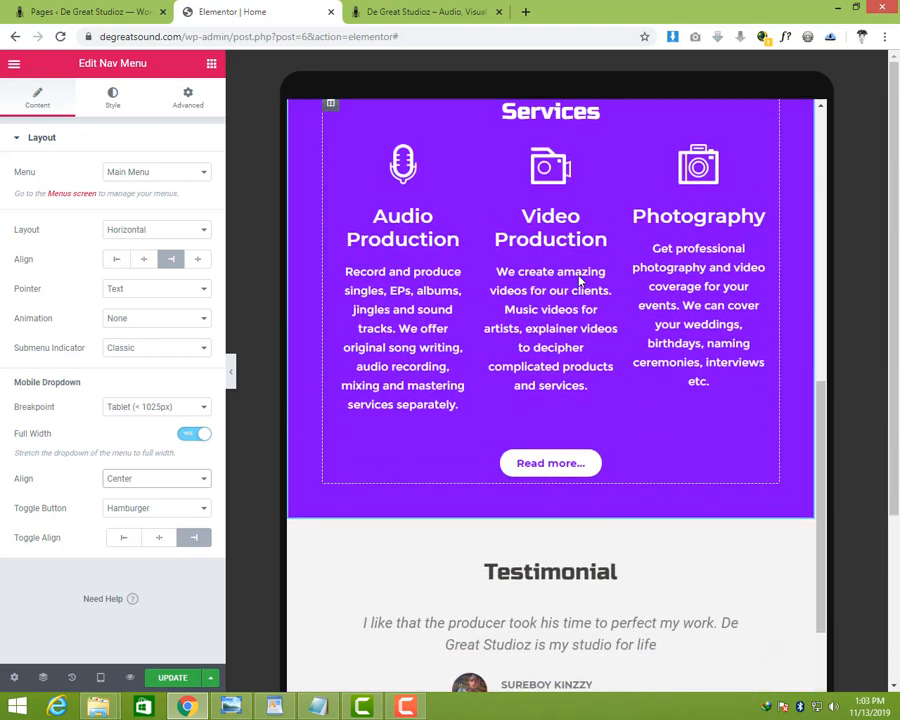
scroll(down, 3)
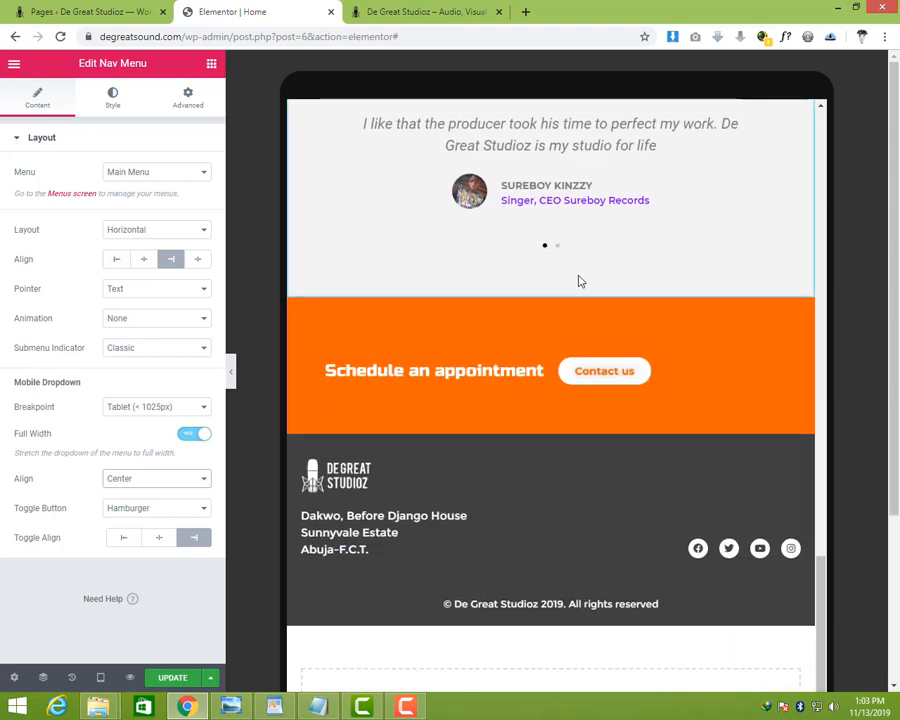
click(434, 370)
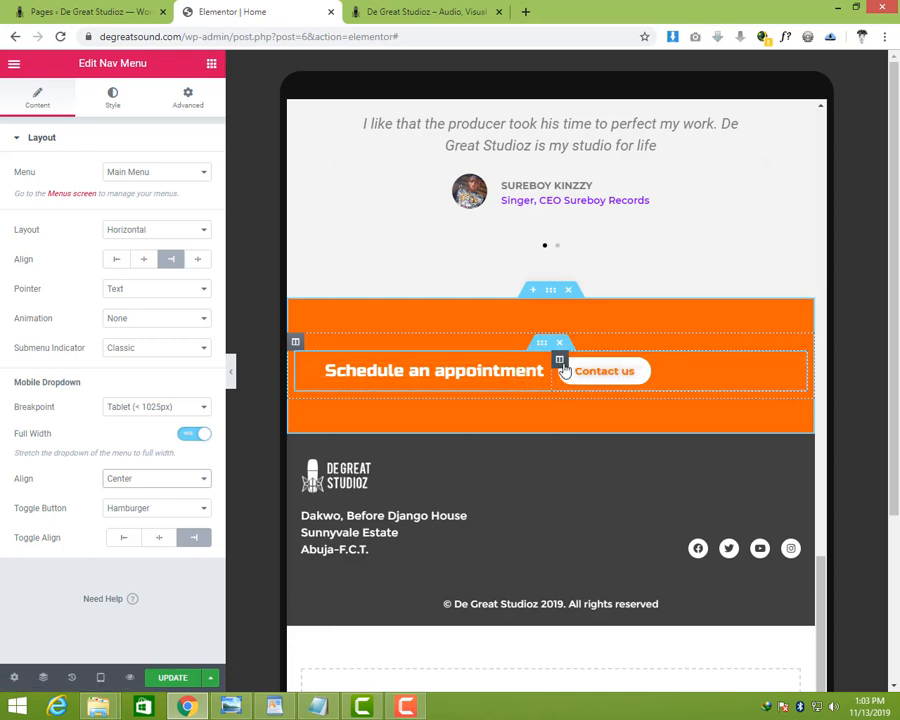
click(559, 360)
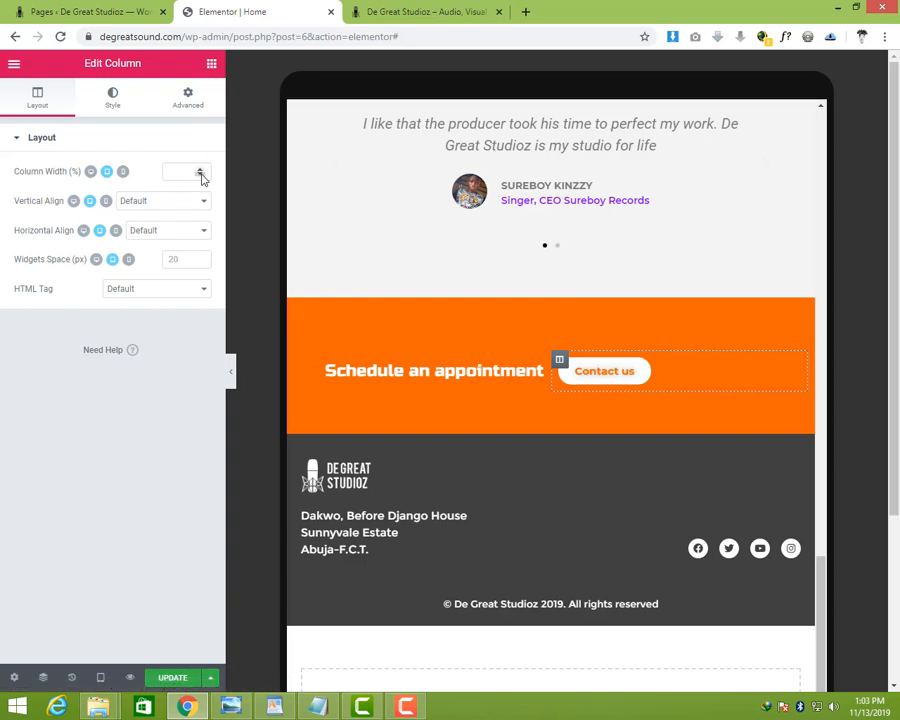
text(25)
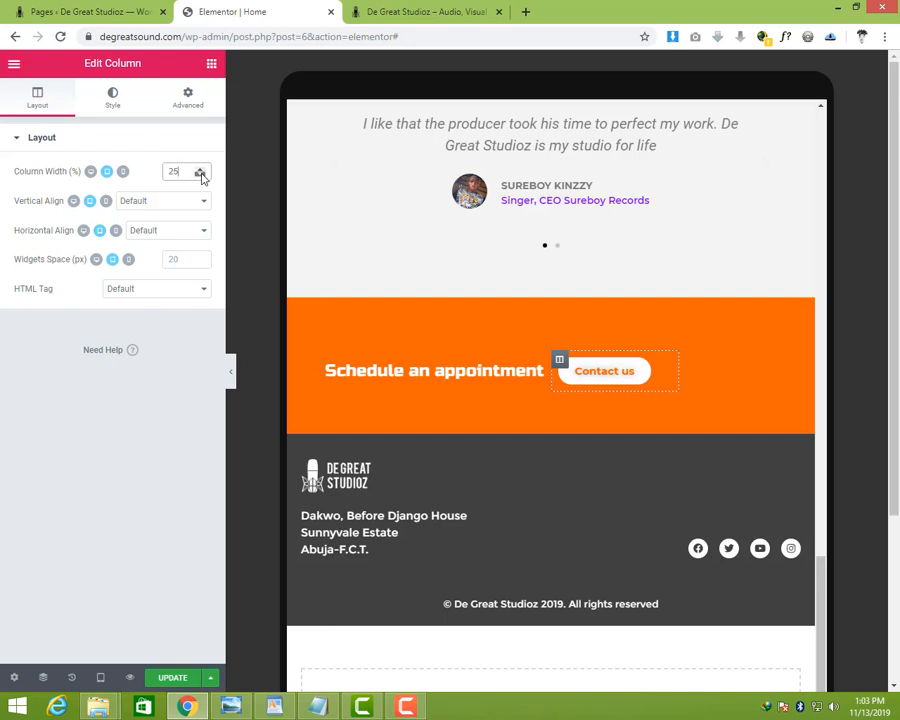
click(200, 175)
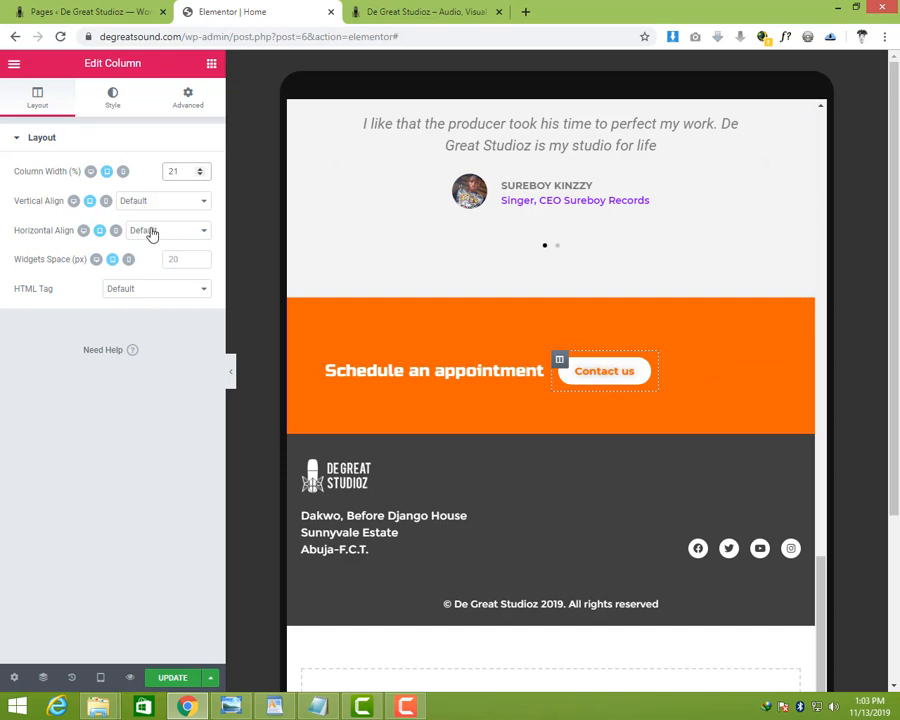
click(167, 230)
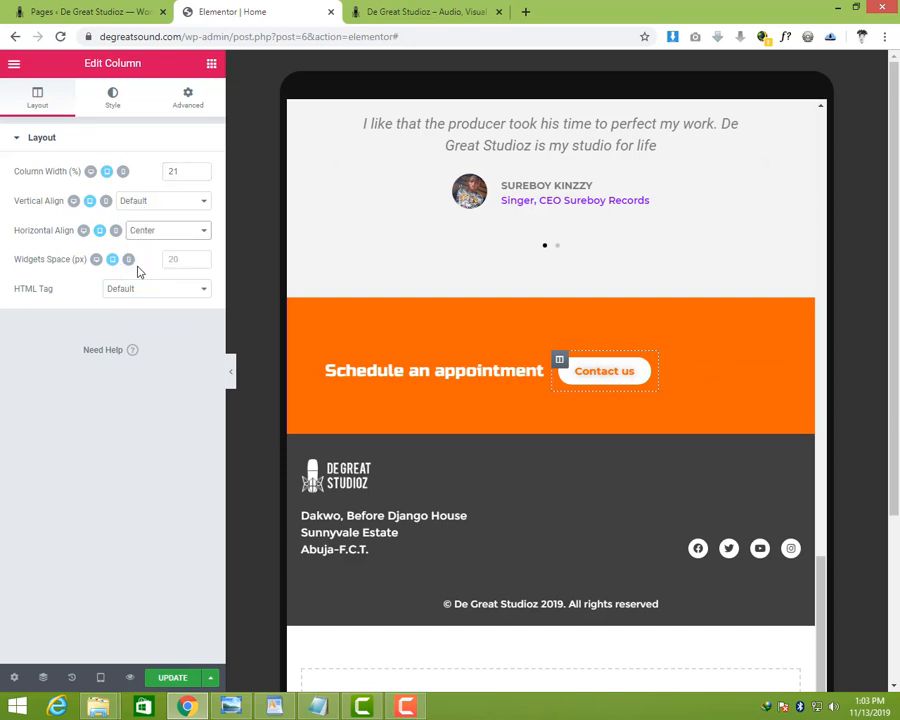
click(168, 230)
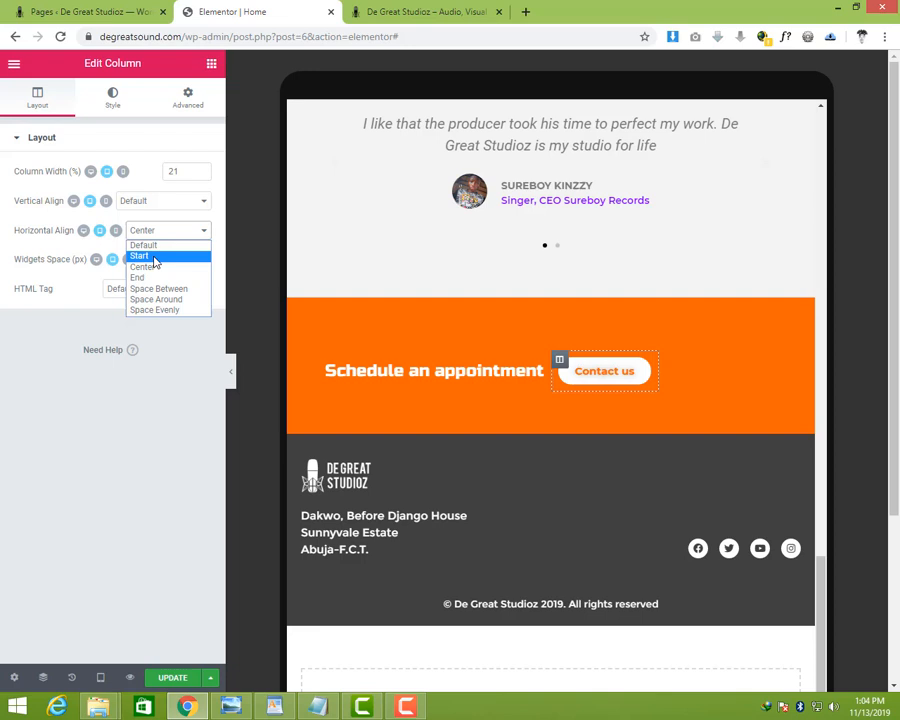
click(137, 277)
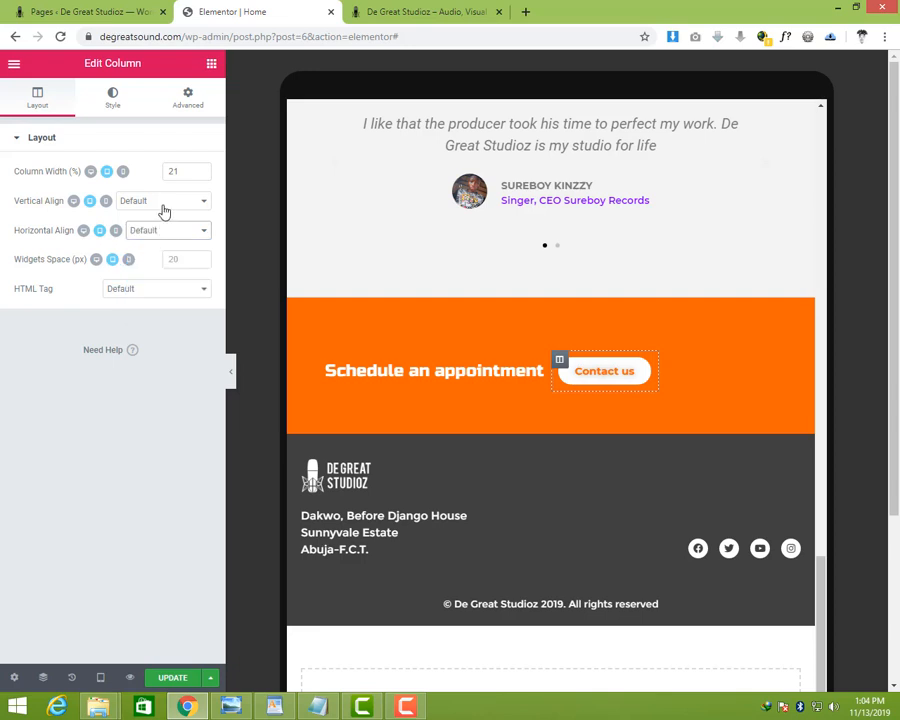
mouse_move(67, 155)
text(28)
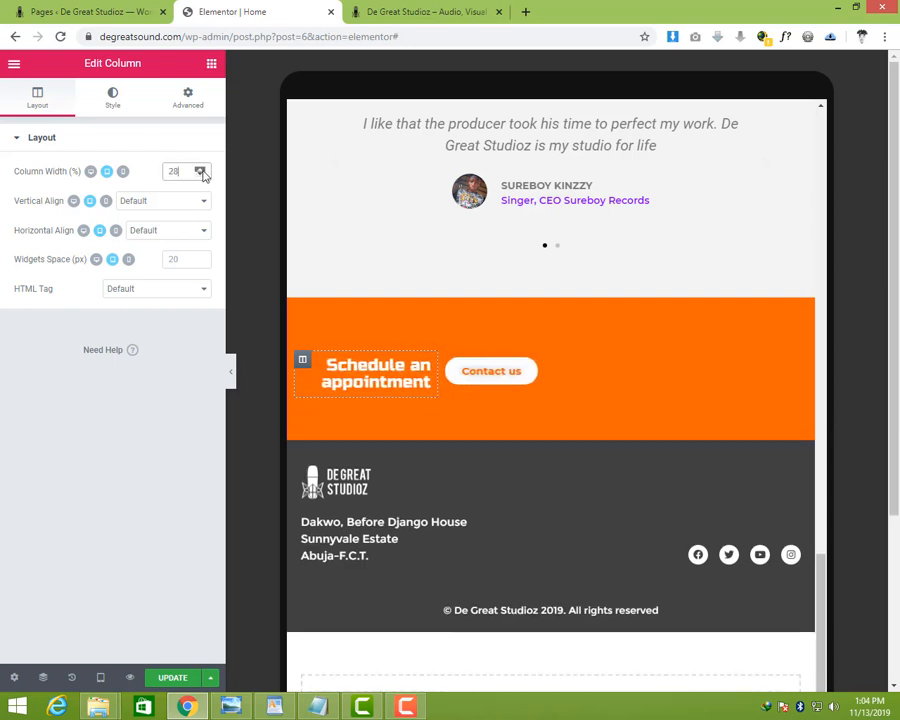
- Widen the appointment heading column to 58% so the heading fits one line
click(200, 168)
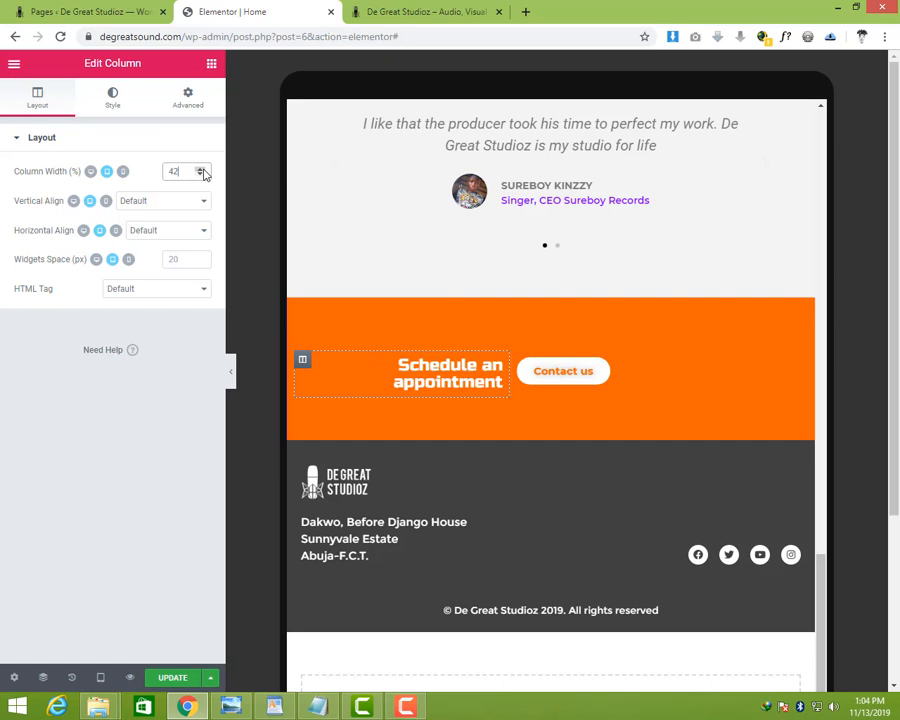
click(188, 172)
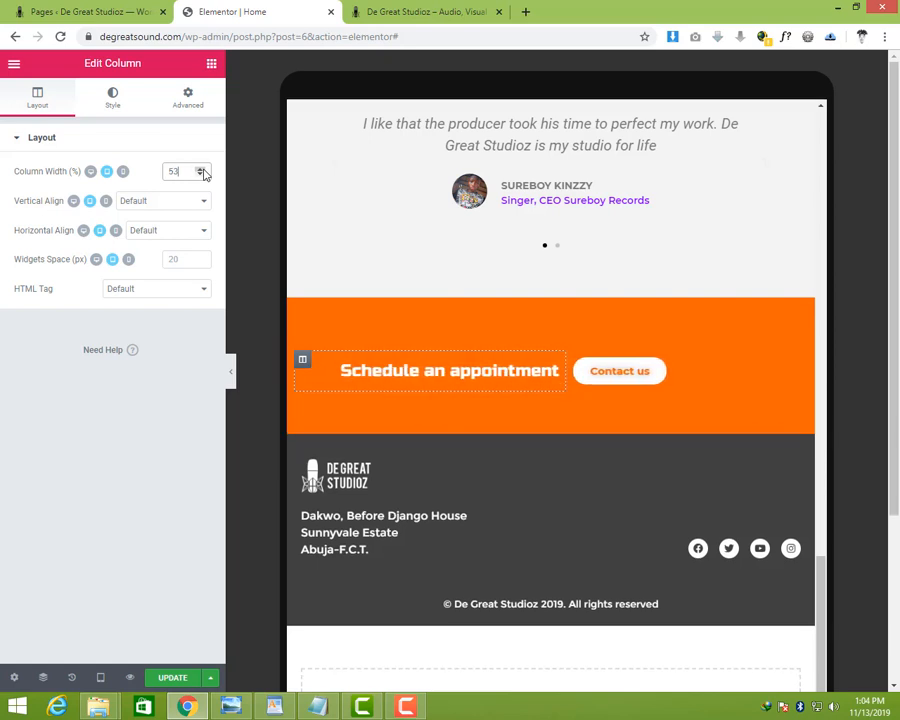
click(201, 168)
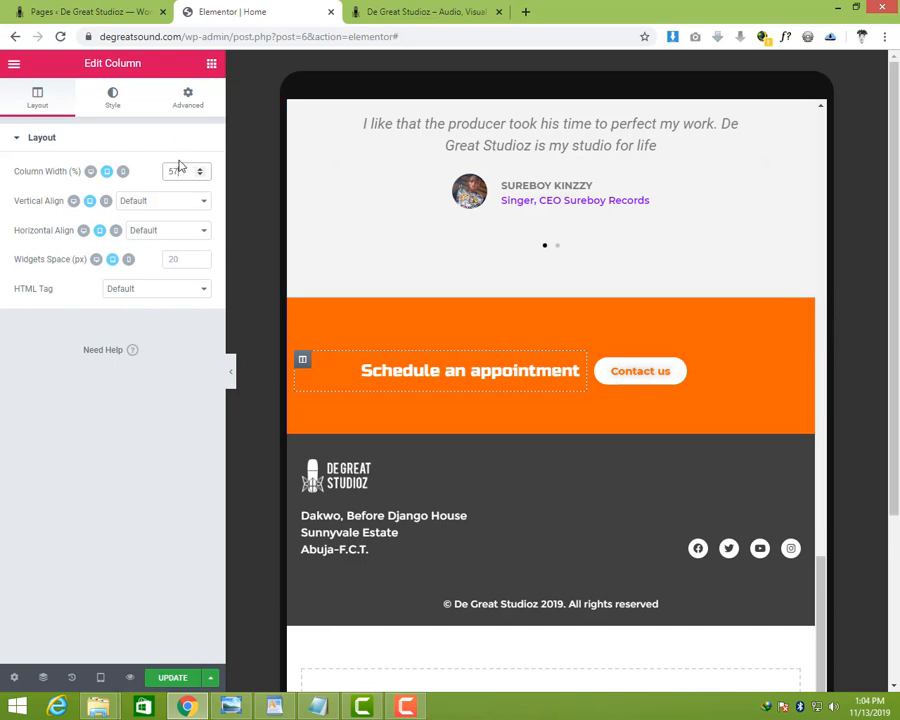
click(201, 168)
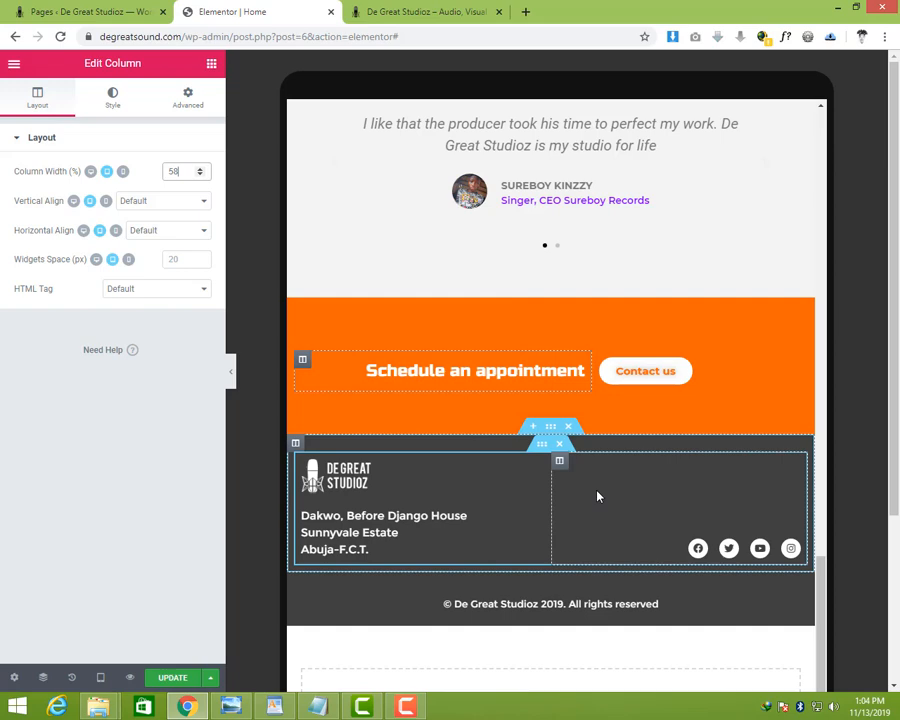
scroll(down, 3)
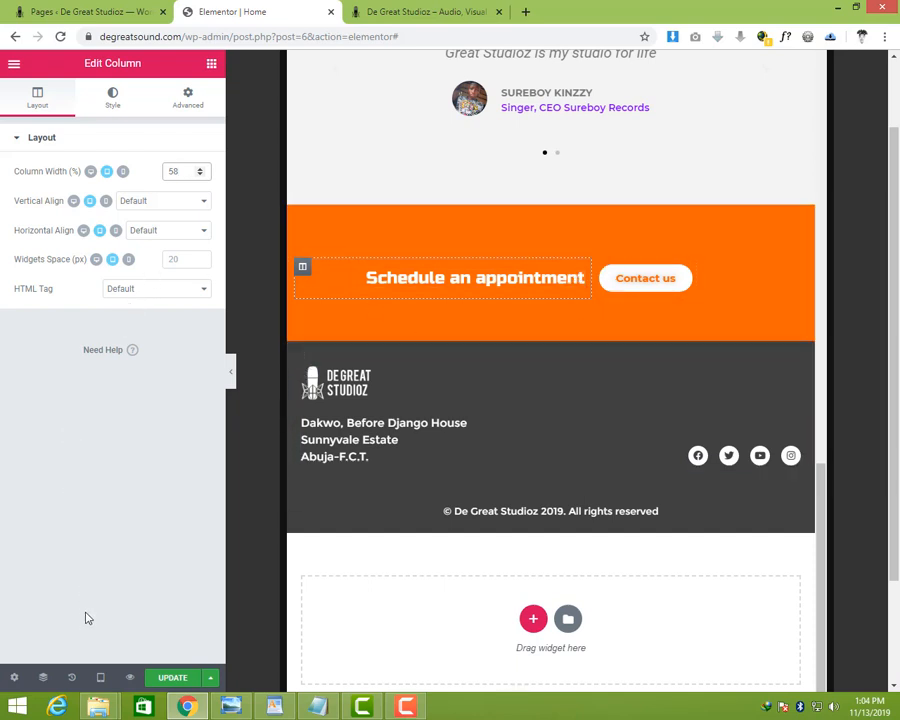
mouse_move(100, 678)
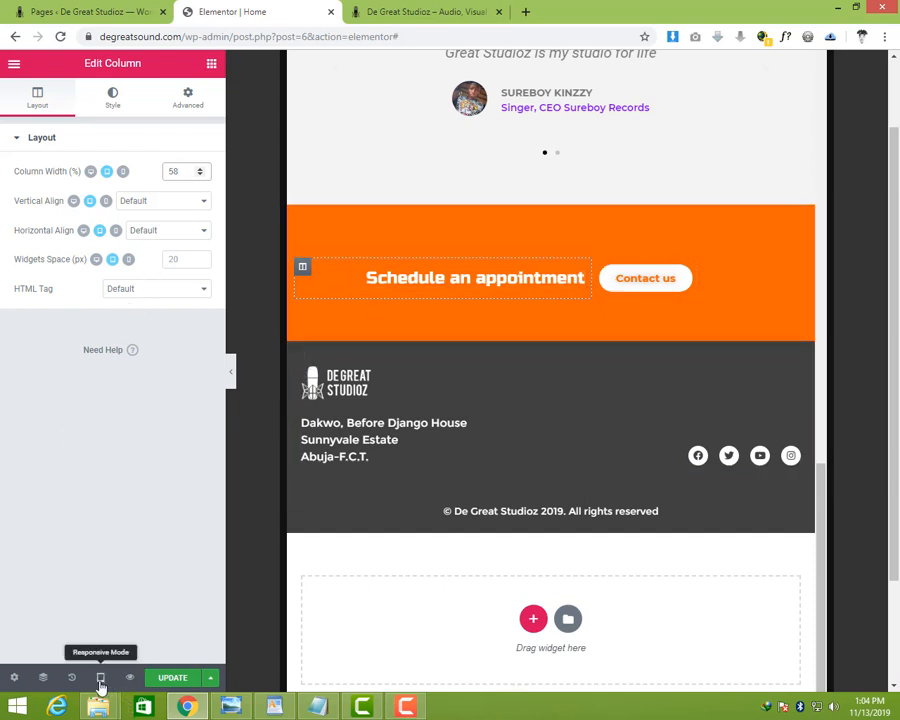
- Switch the responsive preview to Mobile
click(100, 678)
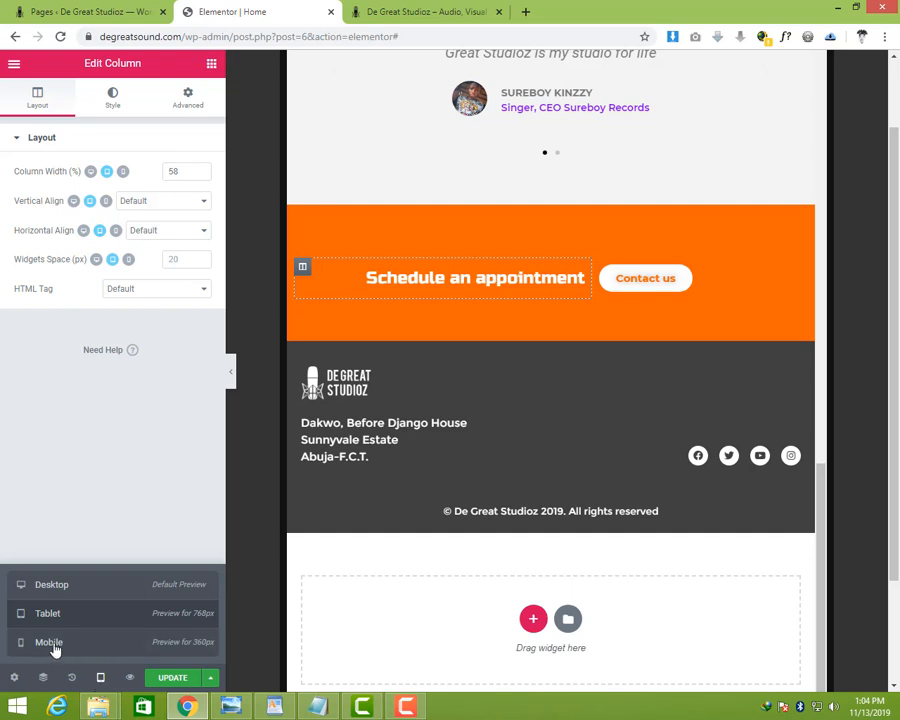
click(48, 642)
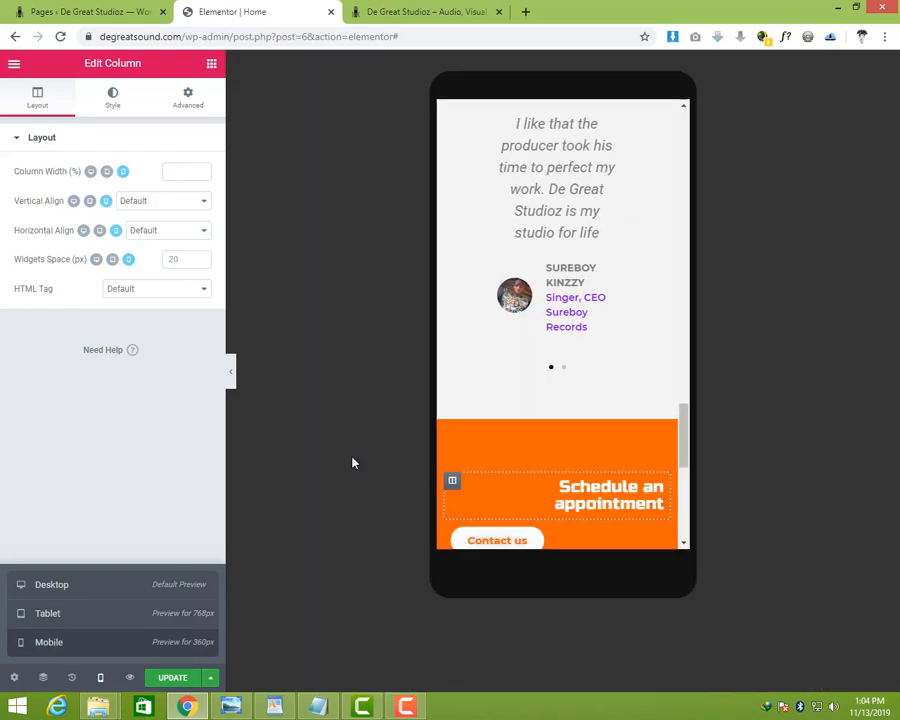
scroll(down, 3)
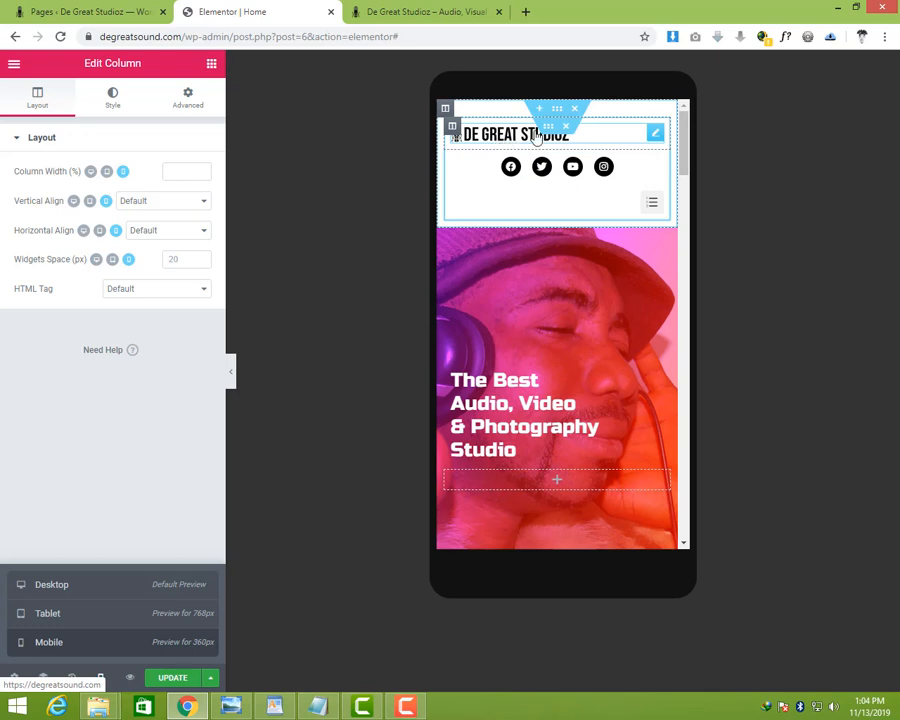
- Center the site logo and the nav menu hamburger toggle in the header
click(515, 133)
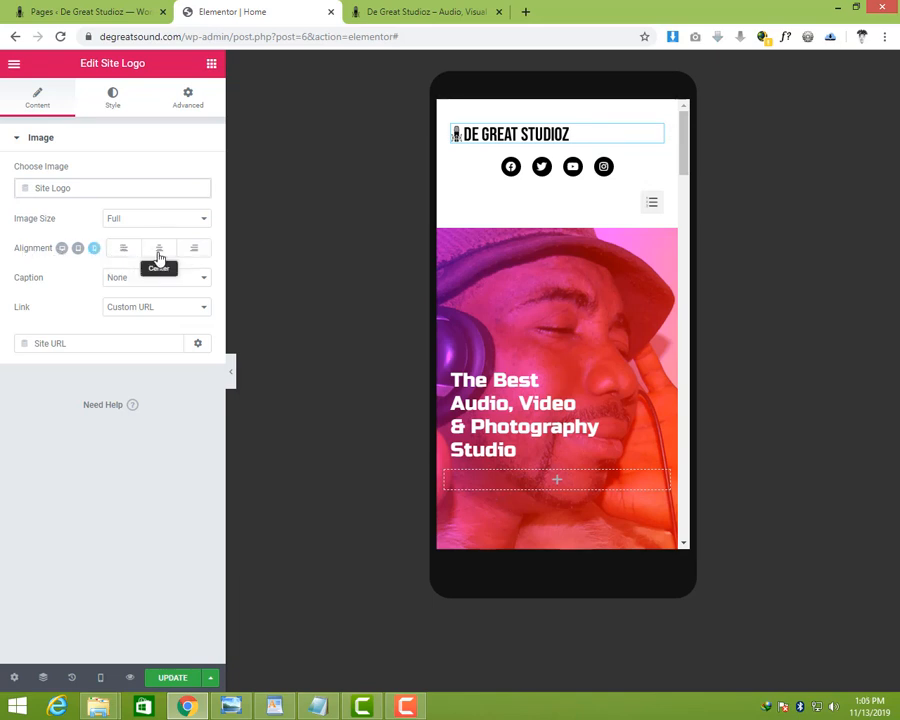
click(158, 248)
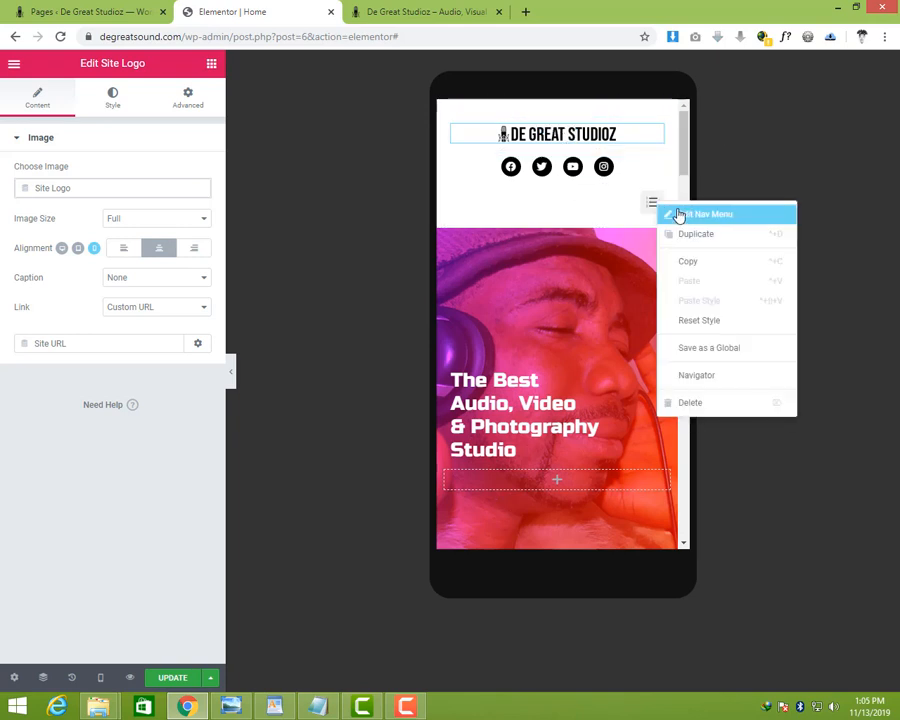
click(710, 213)
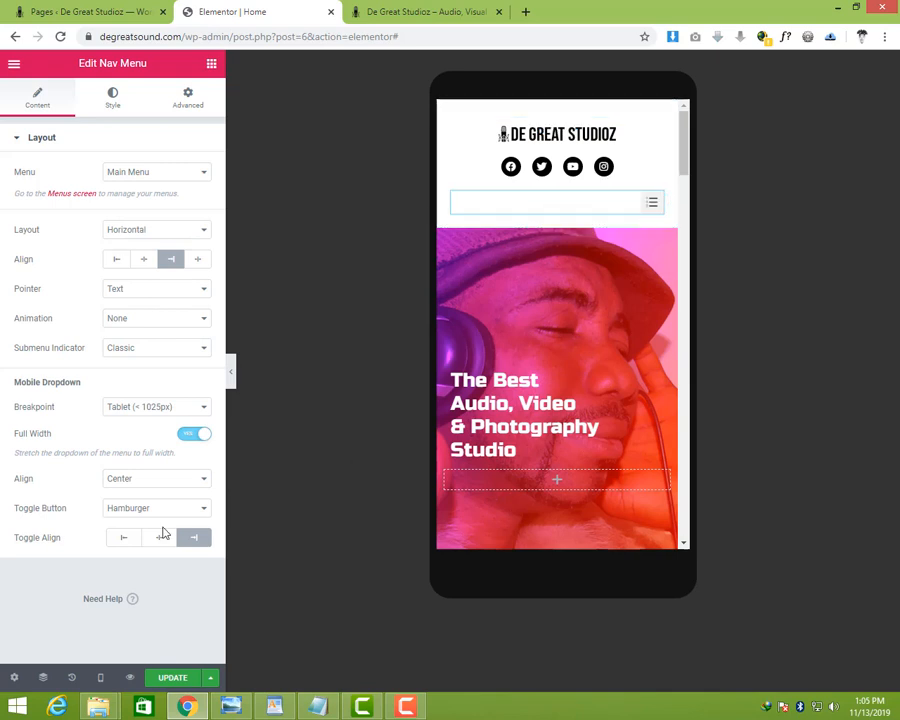
click(158, 537)
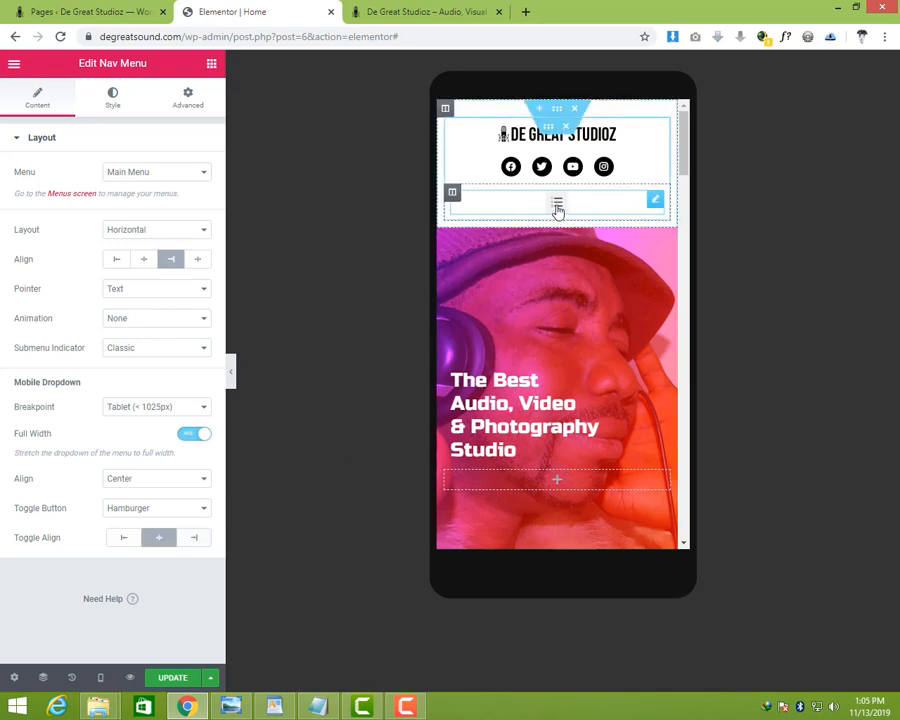
- Center the Schedule an appointment heading and the Contact us button on mobile
scroll(down, 3)
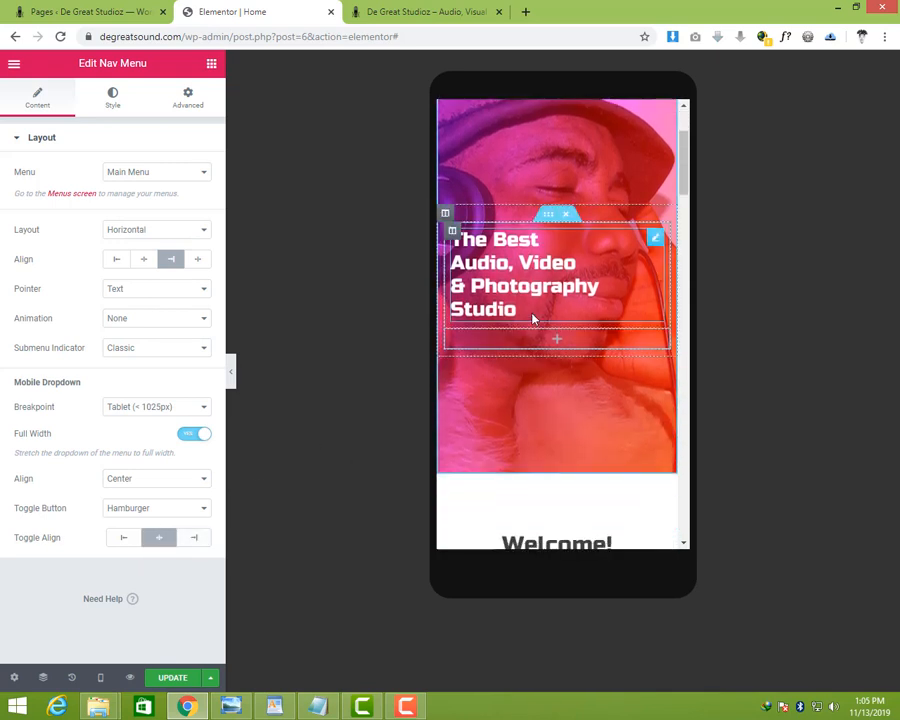
scroll(down, 3)
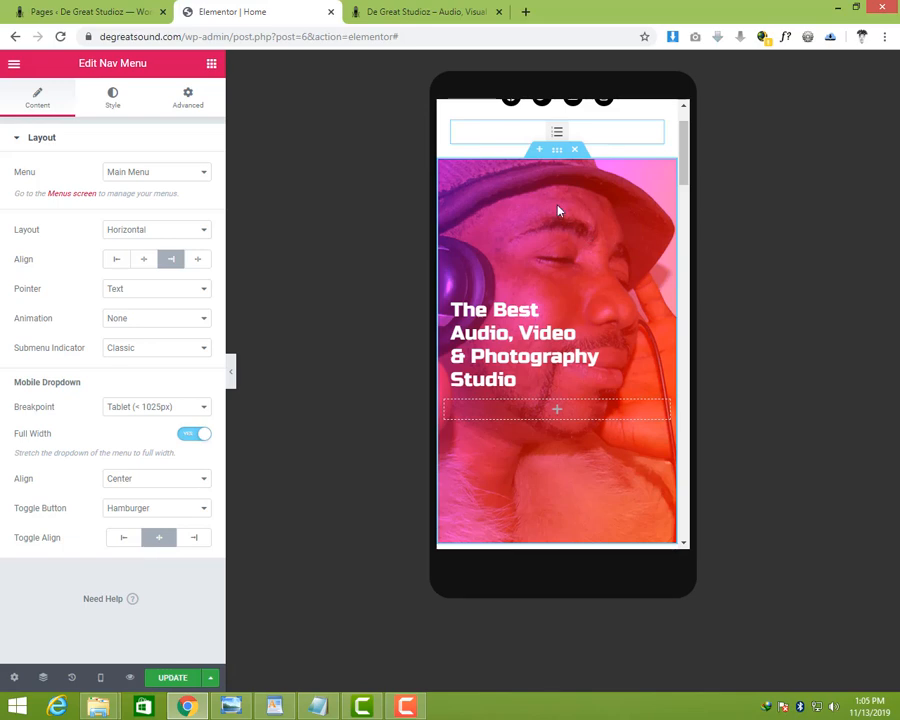
scroll(down, 3)
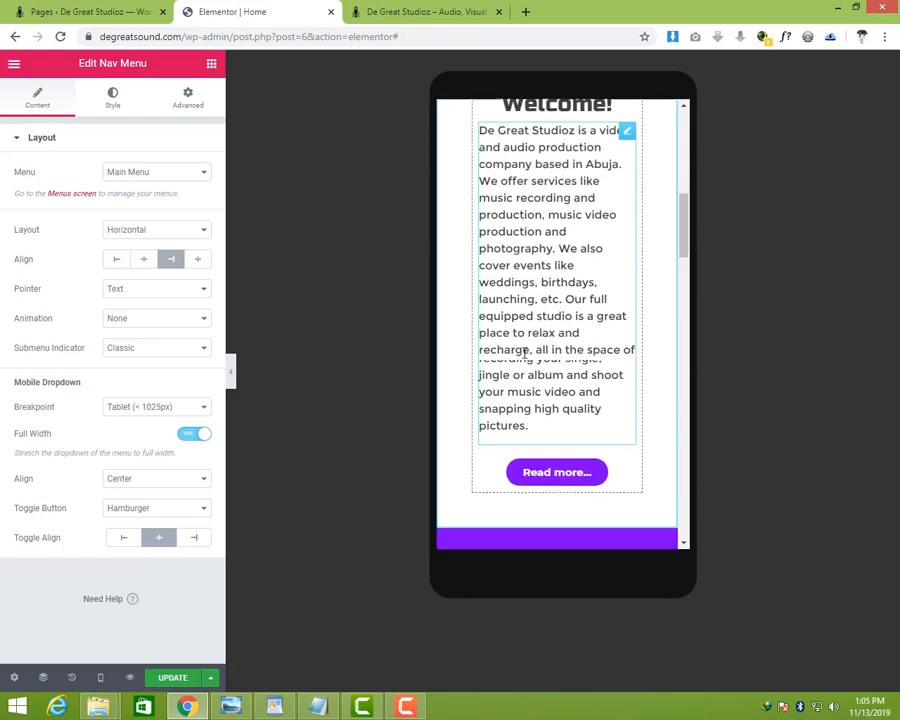
scroll(down, 3)
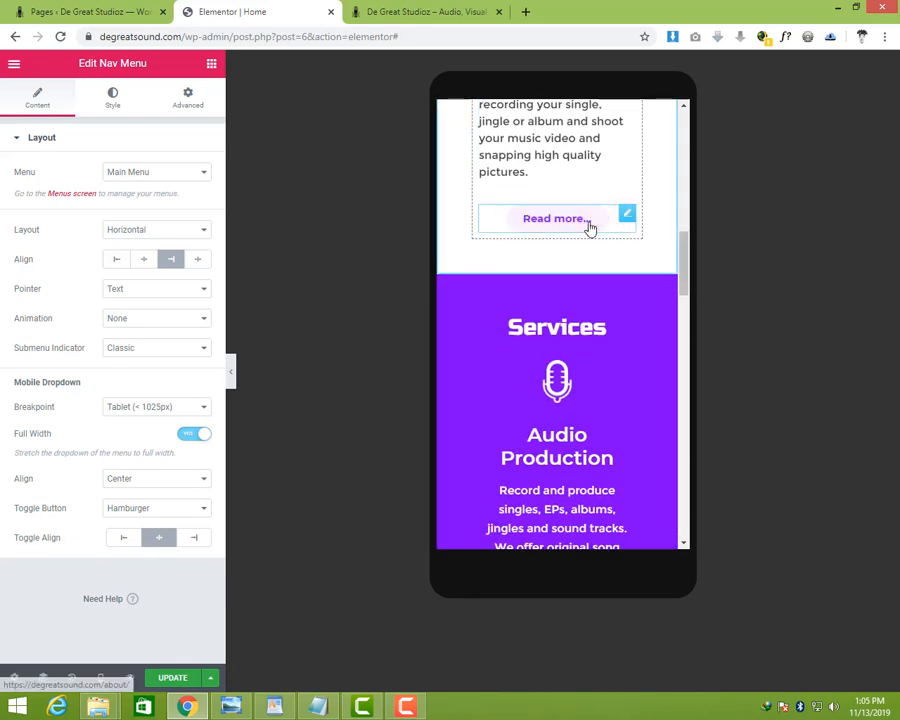
scroll(down, 3)
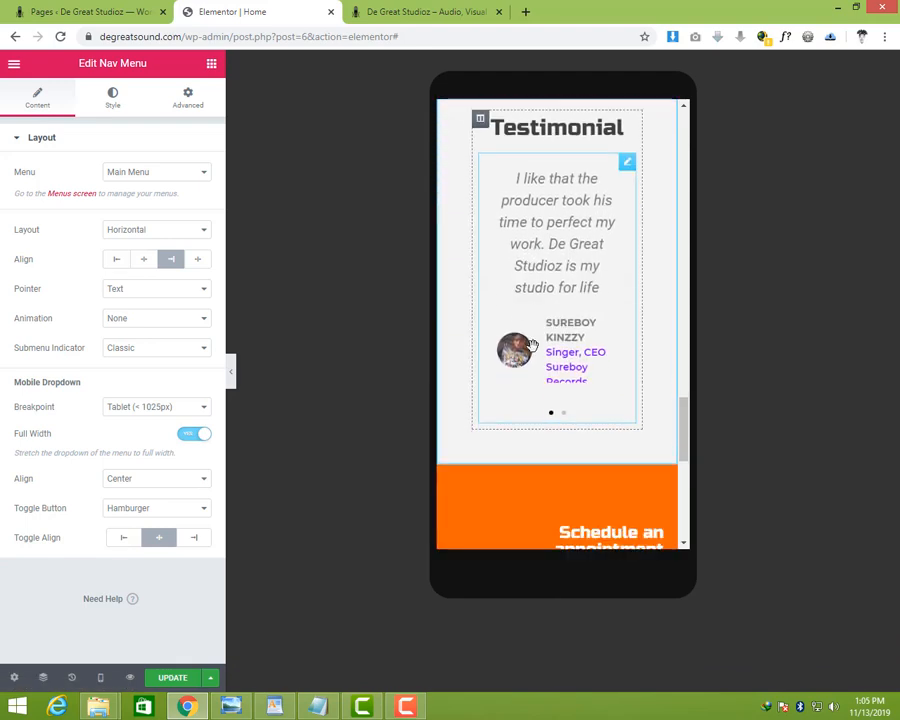
scroll(down, 3)
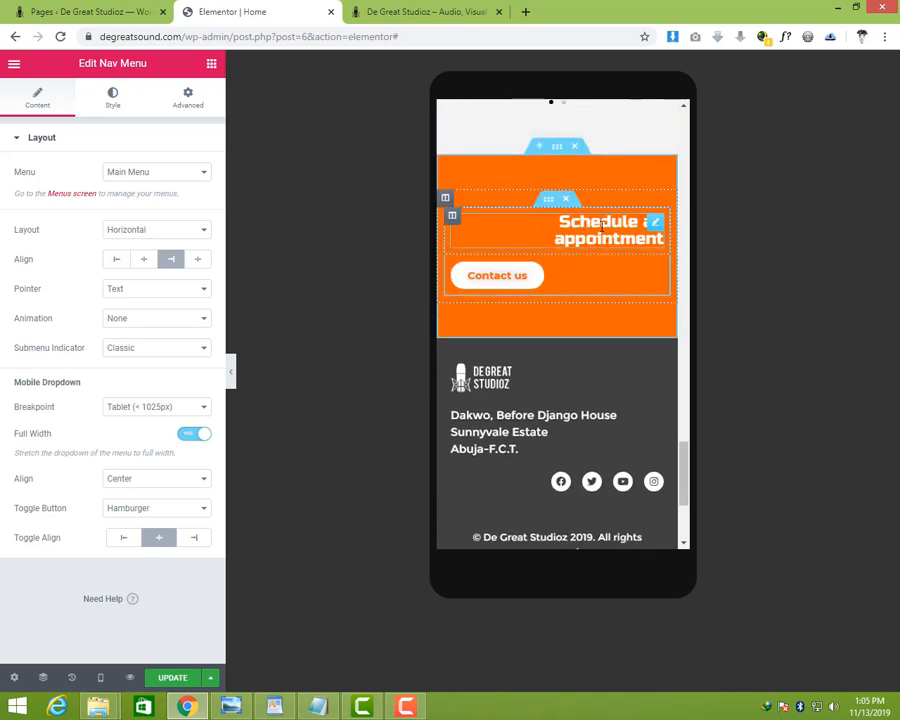
click(599, 230)
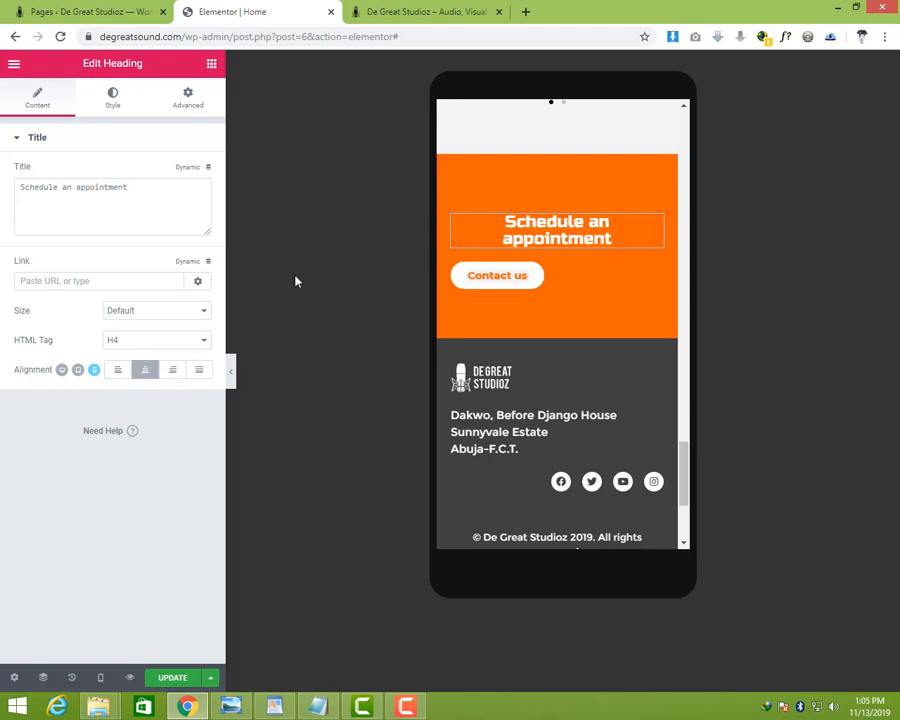
right_click(497, 275)
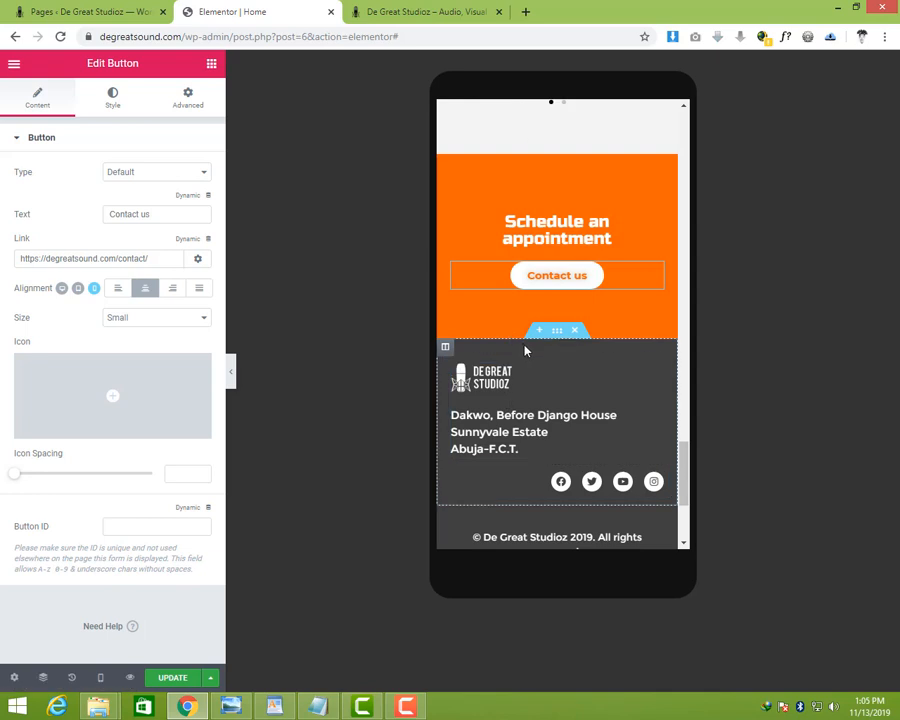
scroll(down, 3)
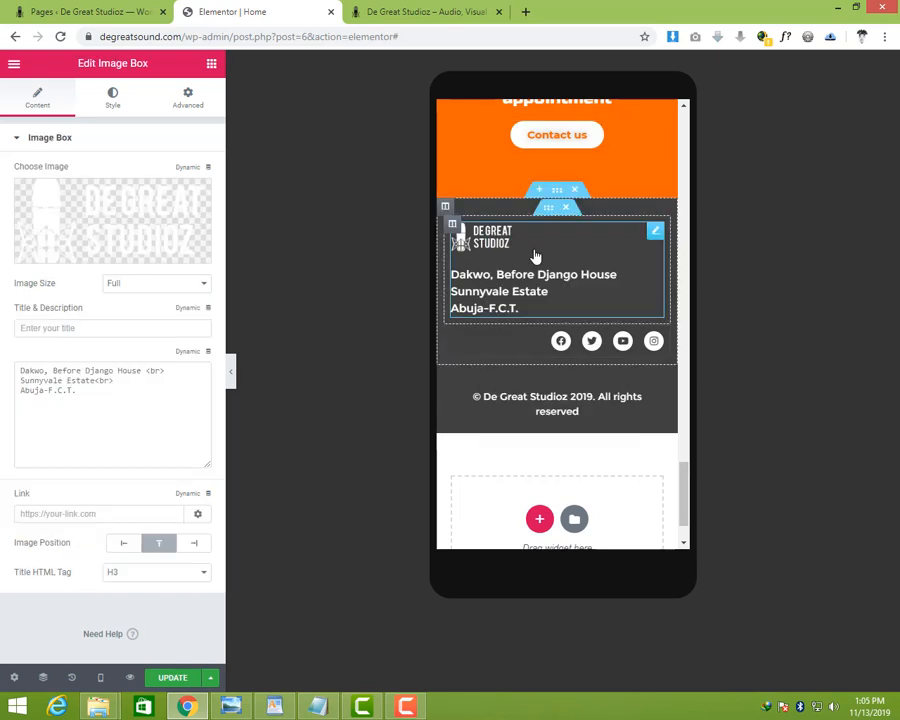
mouse_move(159, 543)
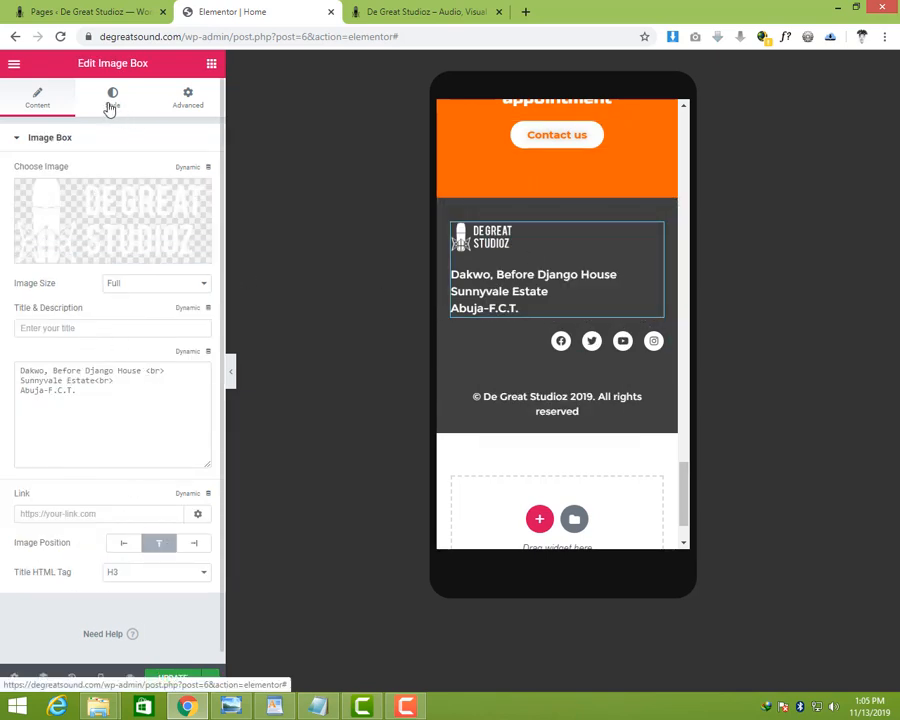
- Center the footer Image Box logo and address, and the social icons
click(112, 98)
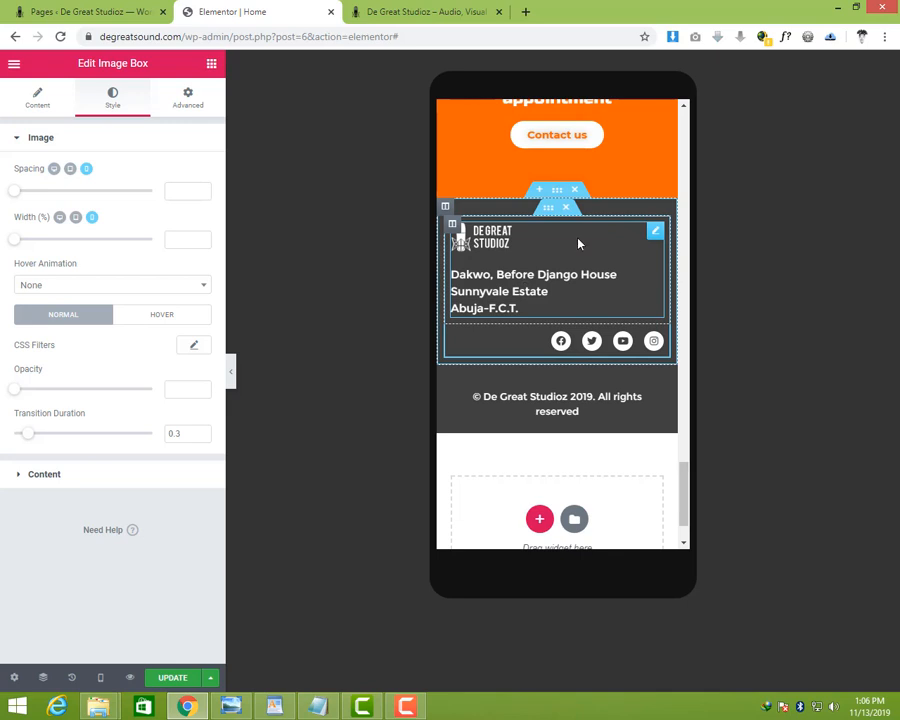
mouse_move(583, 267)
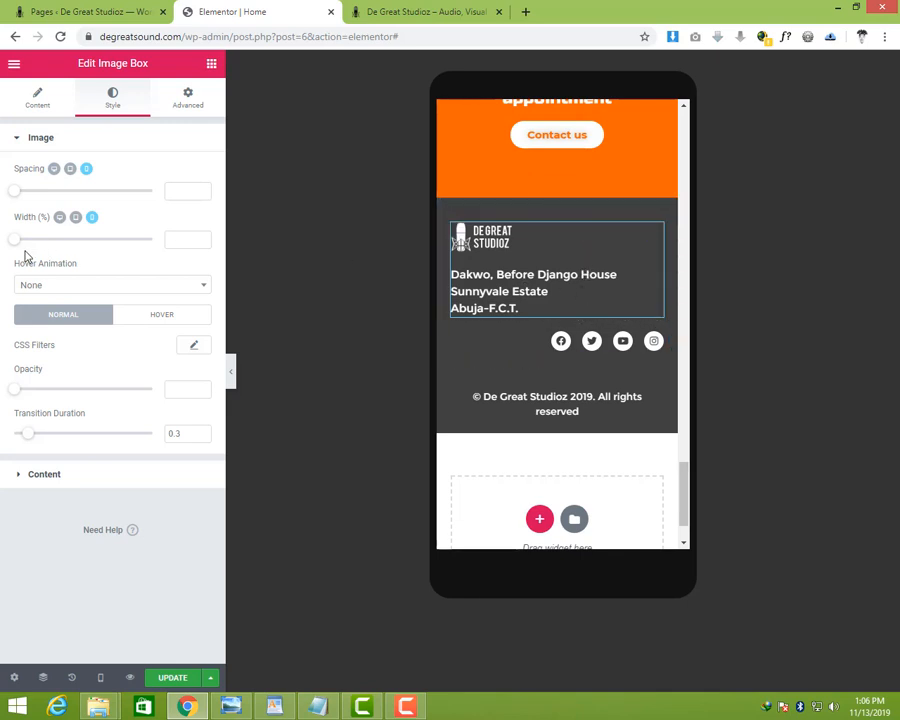
mouse_move(84, 149)
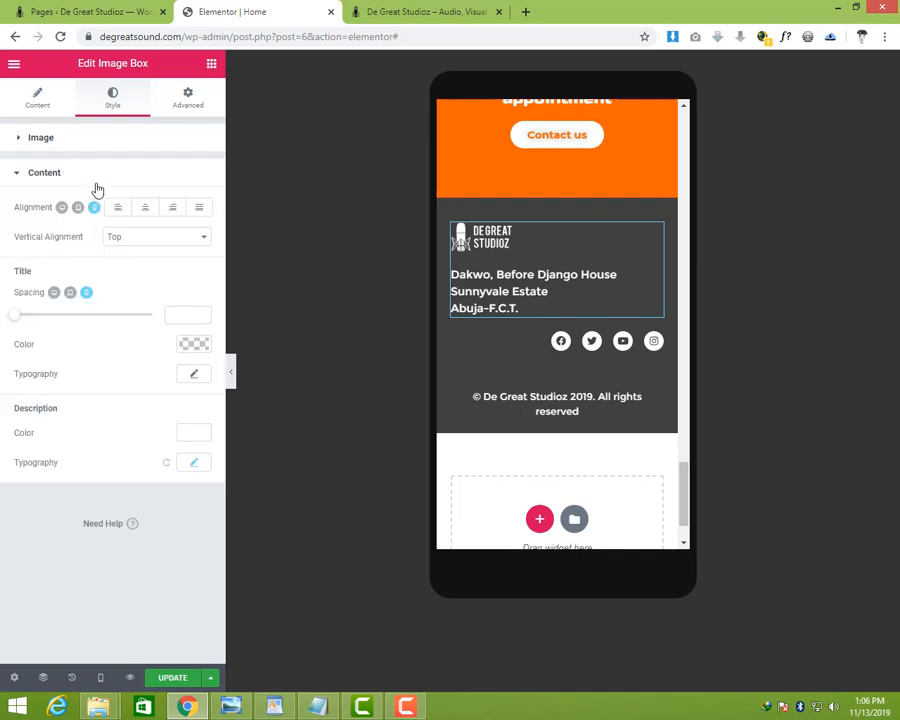
click(145, 207)
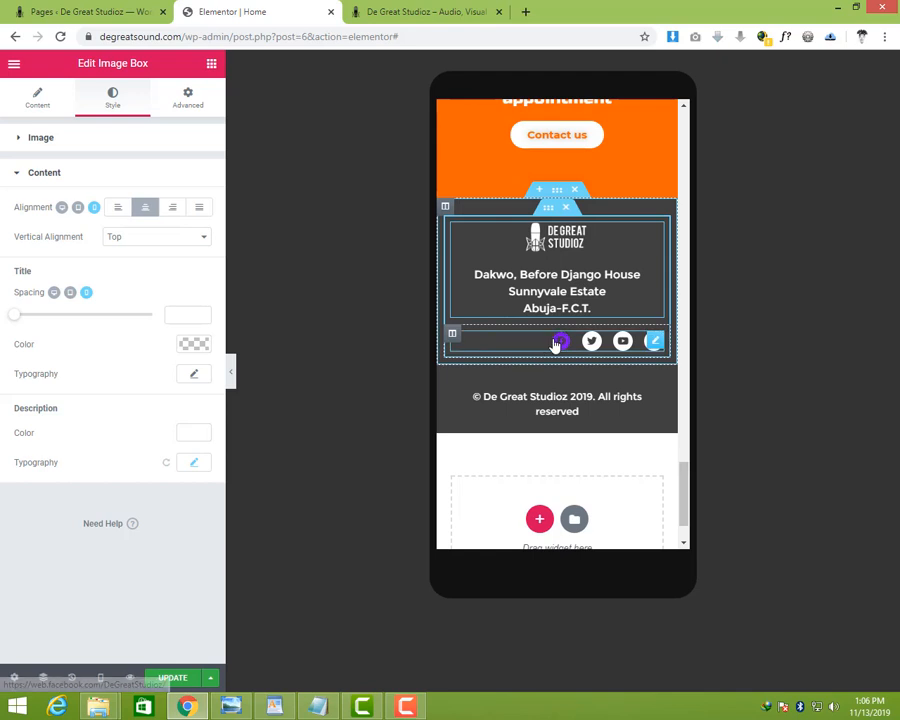
click(557, 341)
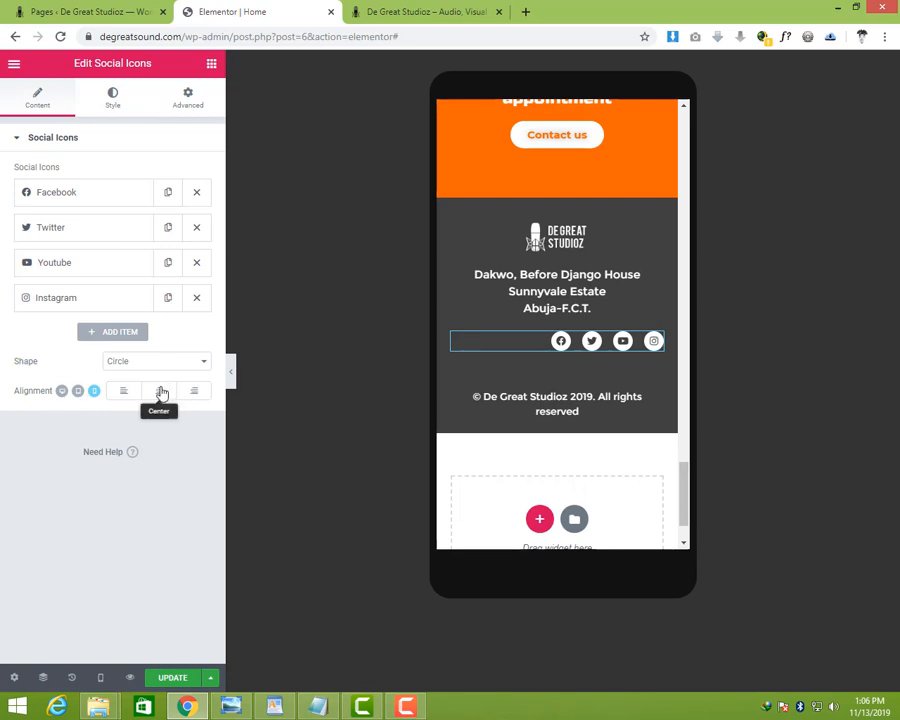
click(158, 390)
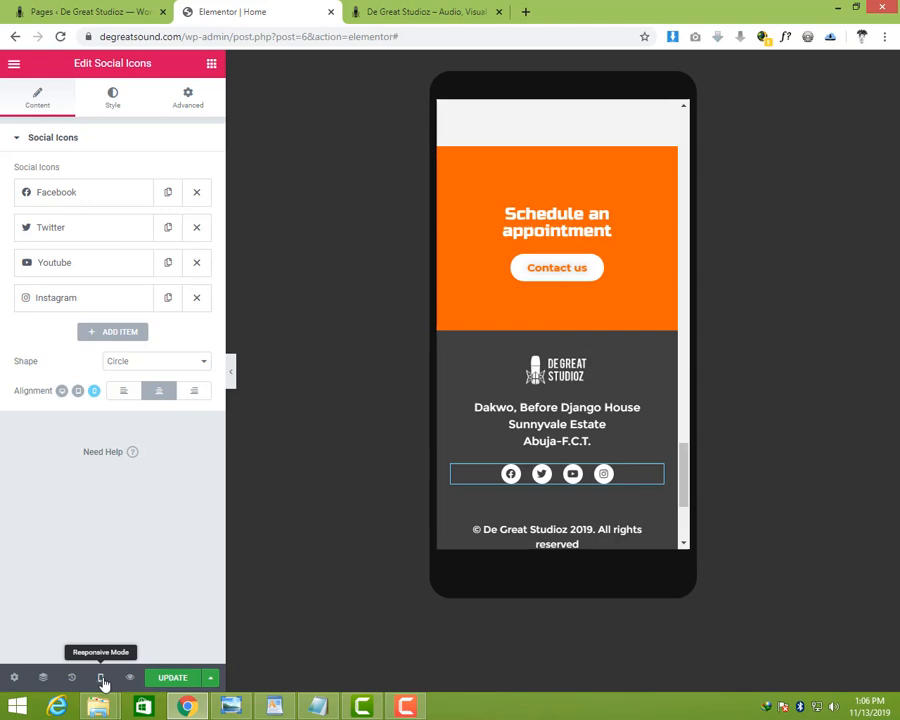
- Switch the responsive preview back to Tablet
click(100, 678)
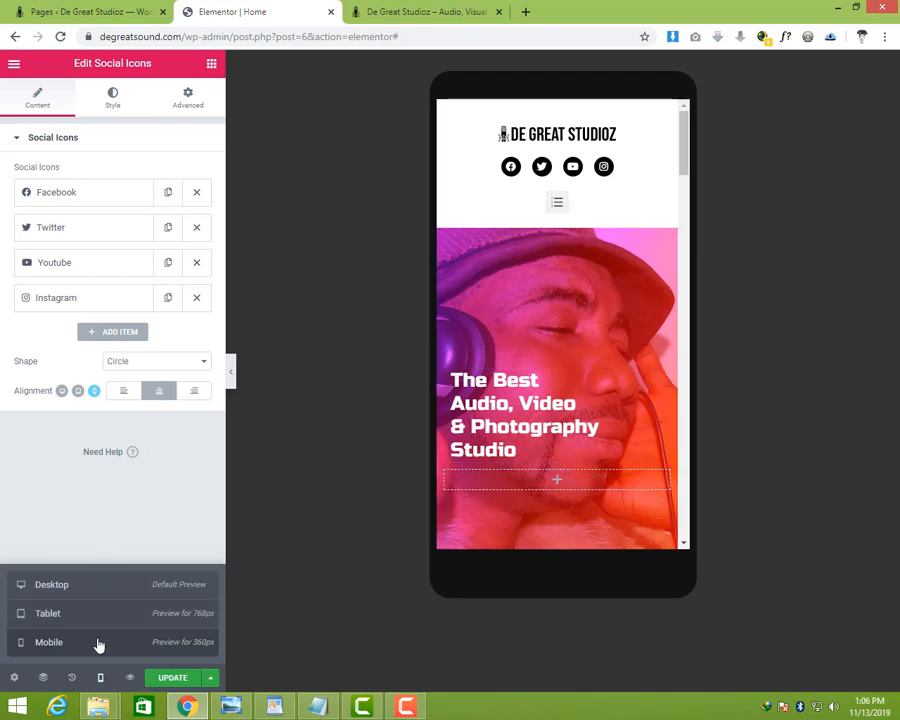
click(47, 613)
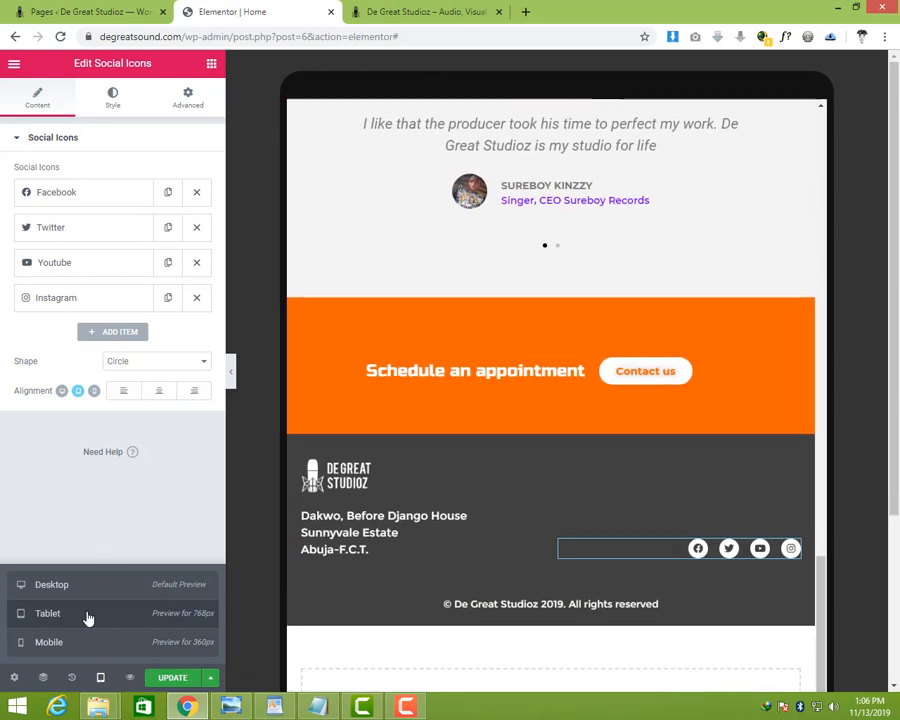